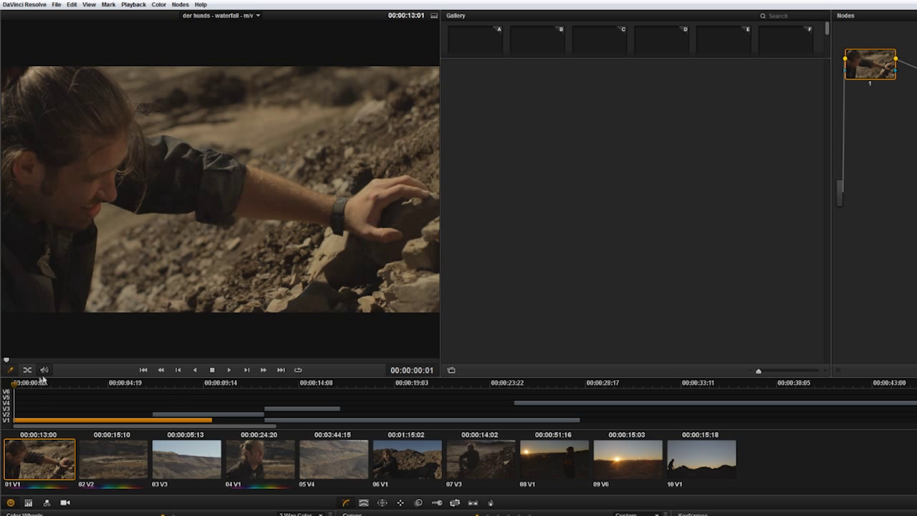
pyautogui.moveTo(358, 396)
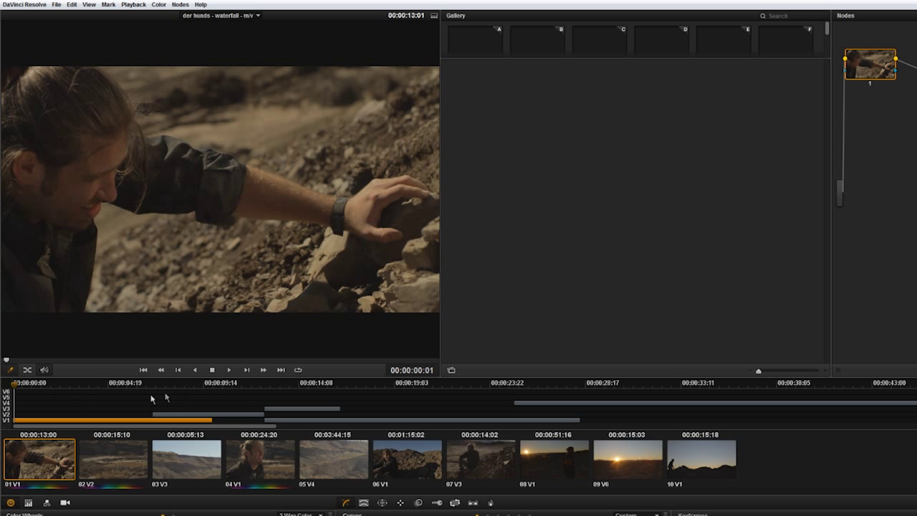
pyautogui.moveTo(5, 408)
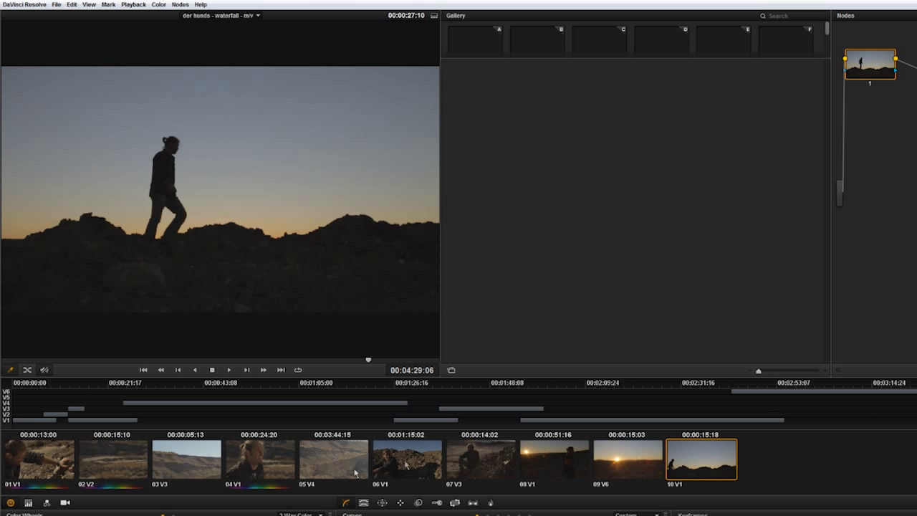
pyautogui.moveTo(189, 470)
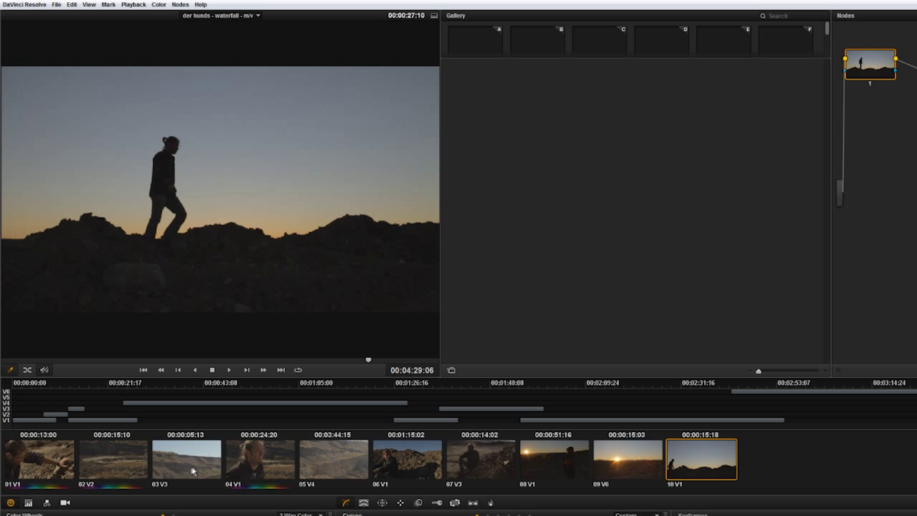
pyautogui.moveTo(477, 467)
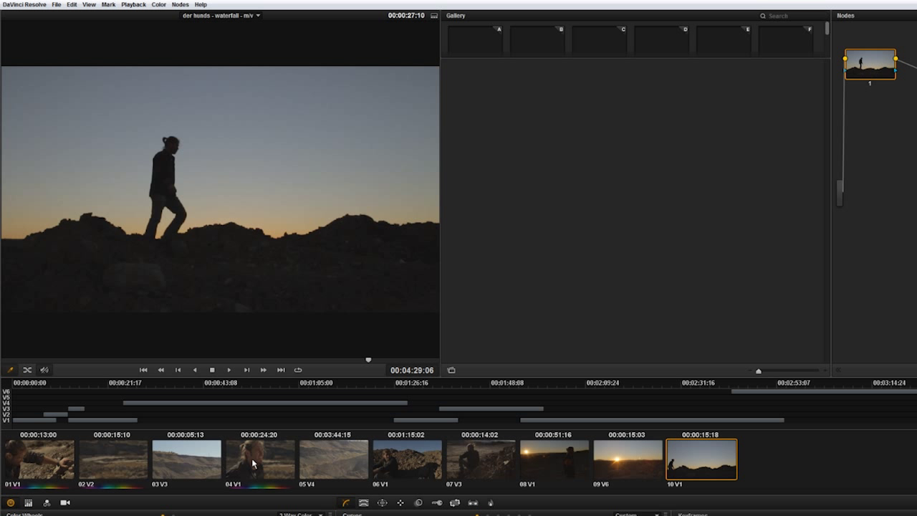
# Load the close-up clip of the smiling man into the Color page viewer.
pyautogui.click(249, 465)
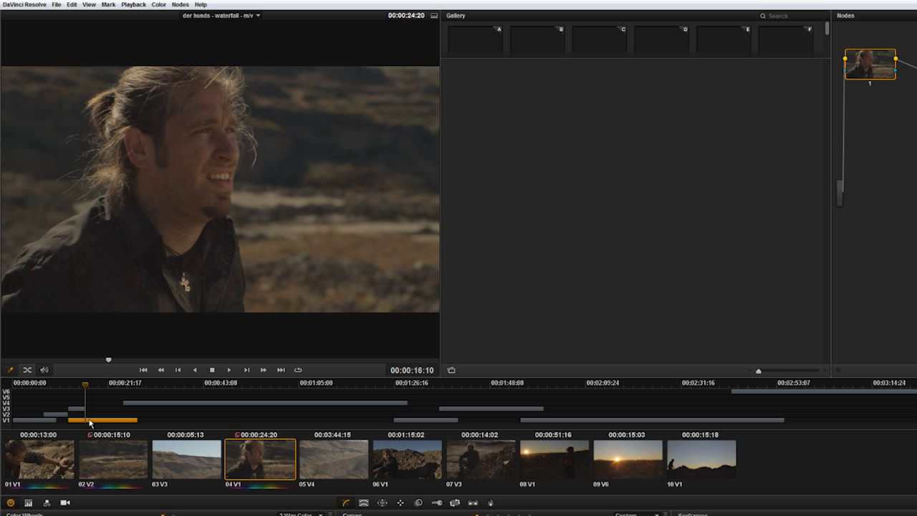
pyautogui.moveTo(87, 421)
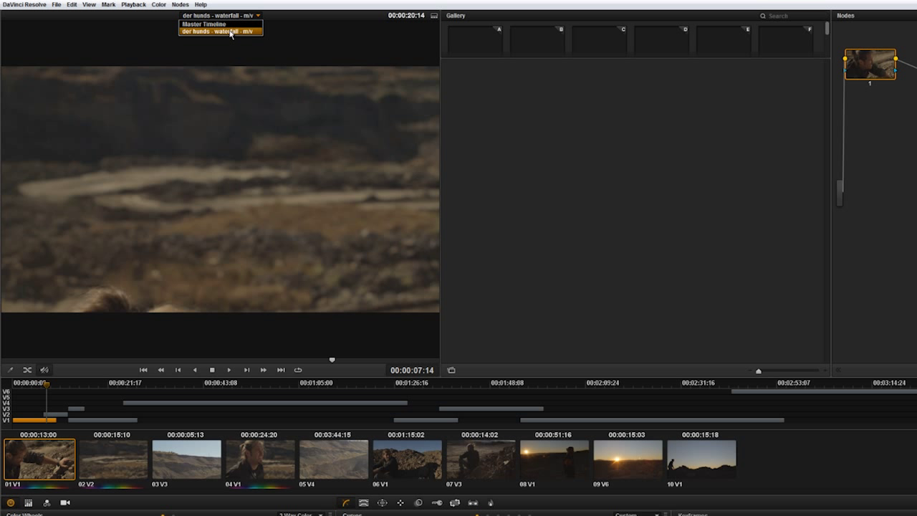
# Choose the current timeline from the timeline-name dropdown above the viewer.
pyautogui.click(228, 32)
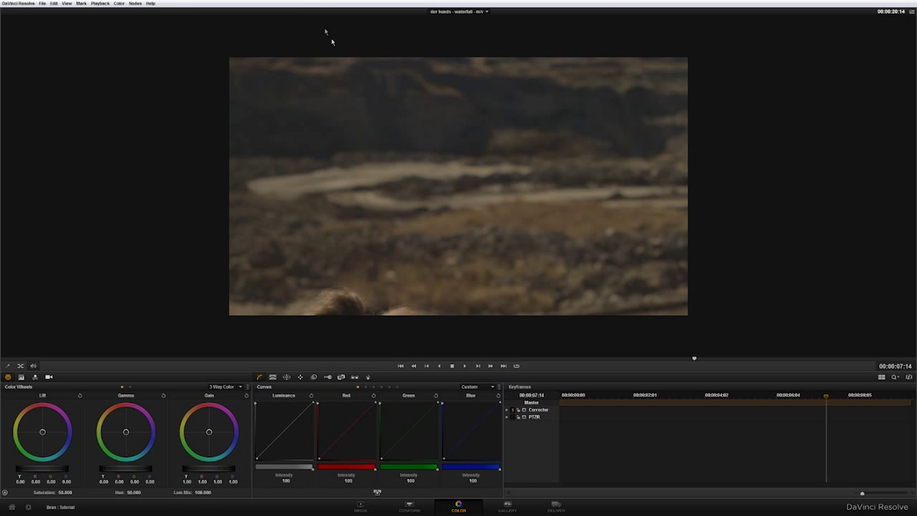
pyautogui.moveTo(885, 54)
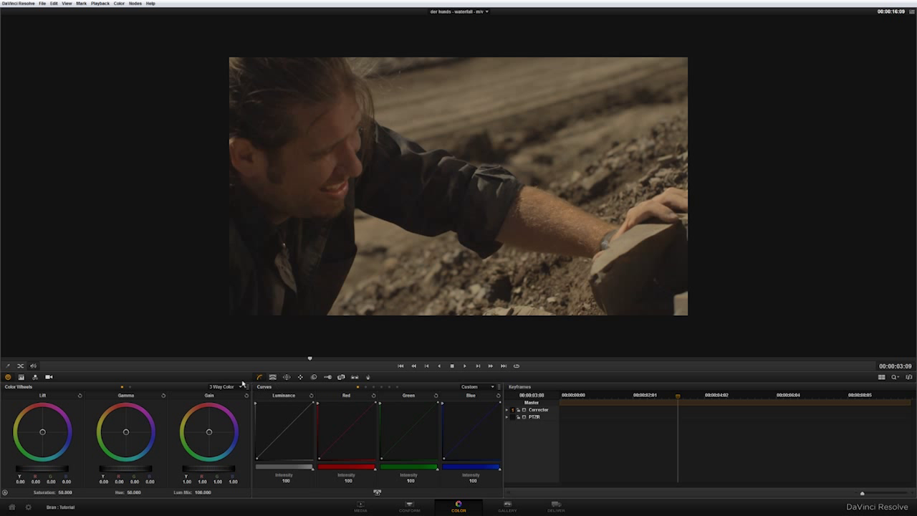
pyautogui.moveTo(436, 150)
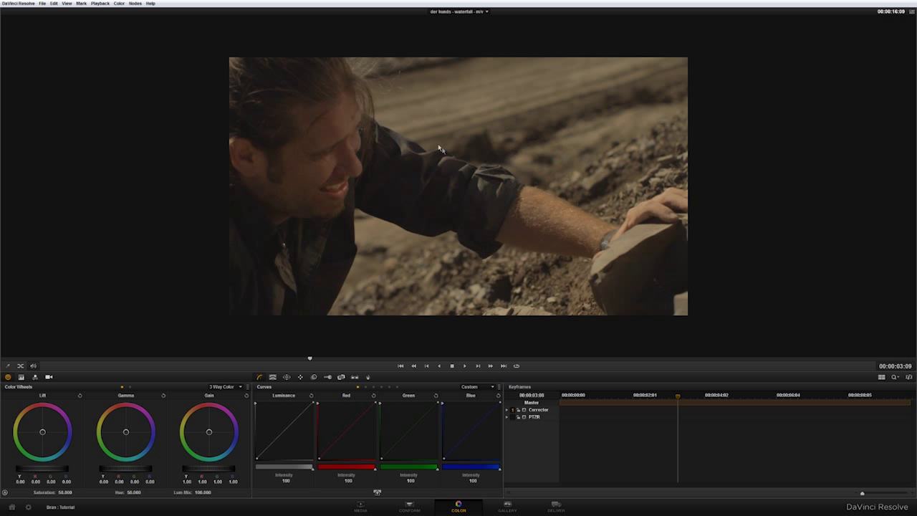
pyautogui.moveTo(912, 31)
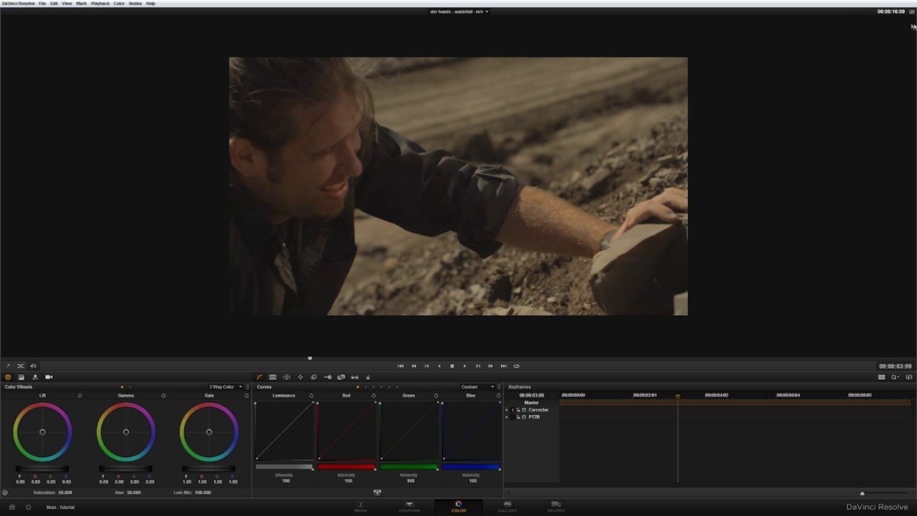
pyautogui.moveTo(727, 60)
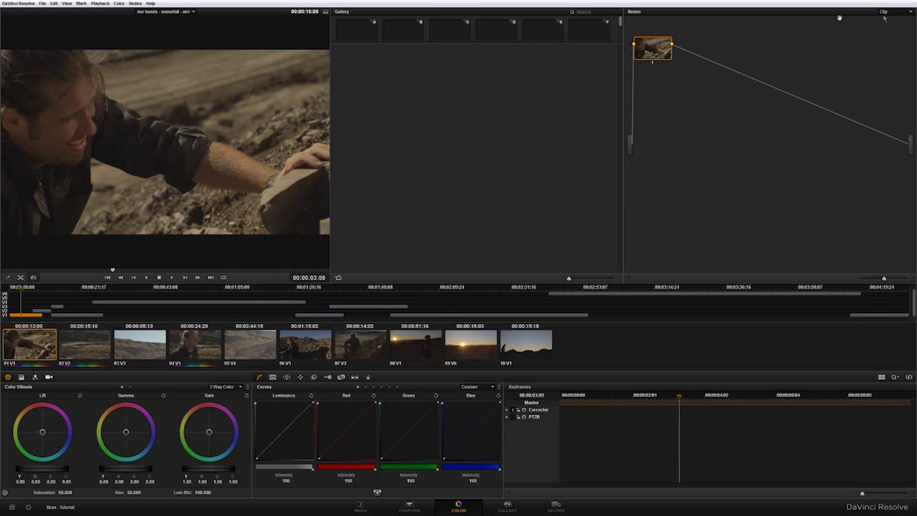
pyautogui.moveTo(353, 123)
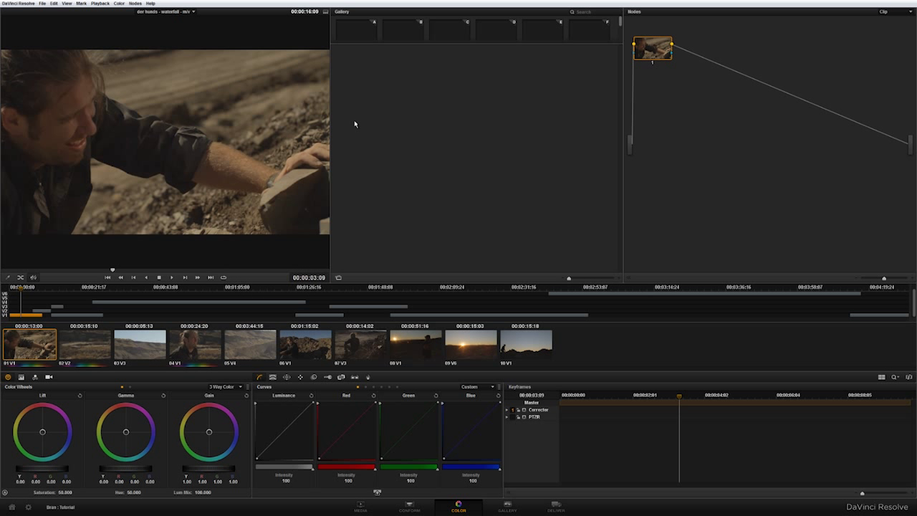
pyautogui.moveTo(373, 98)
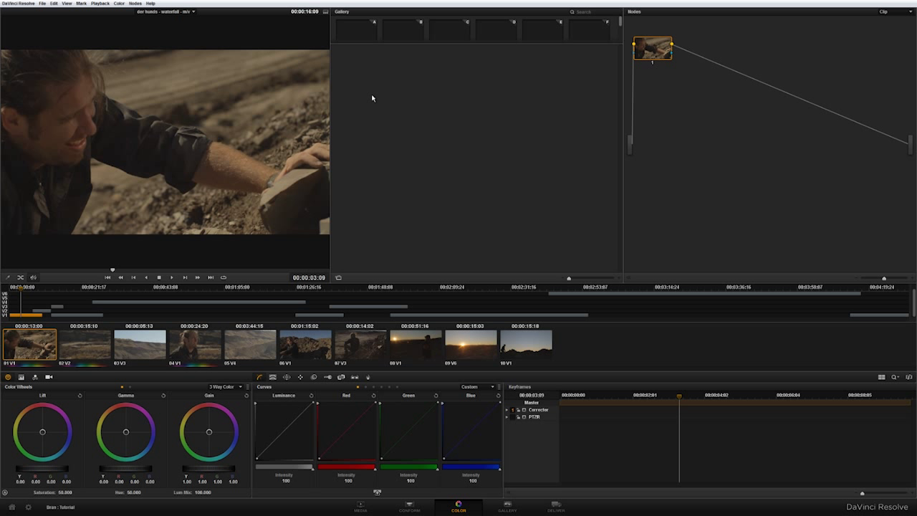
pyautogui.moveTo(104, 132)
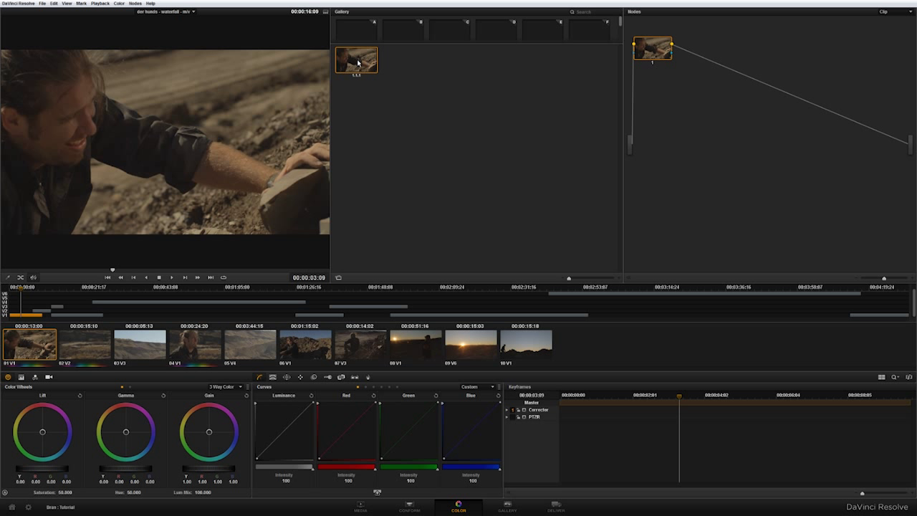
pyautogui.moveTo(464, 302)
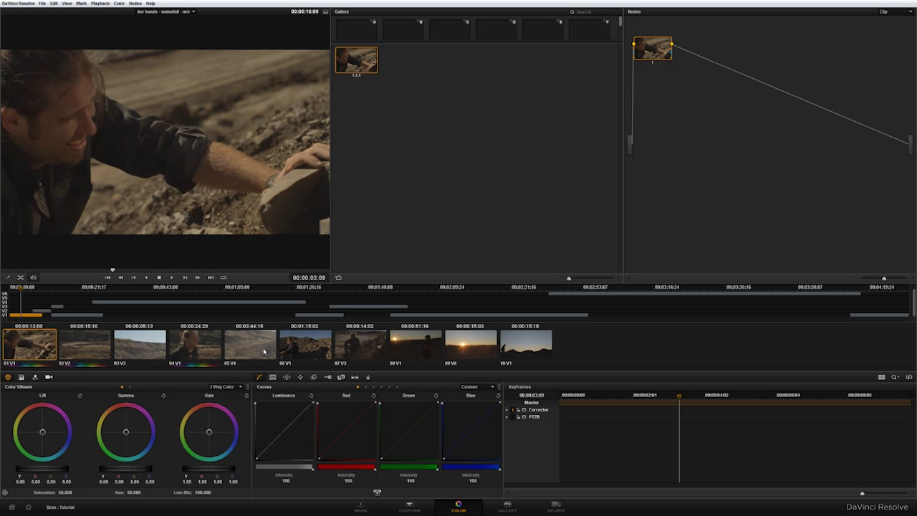
# Switch from the smiling-man close-up to the seated-man clip thumbnail.
pyautogui.click(298, 345)
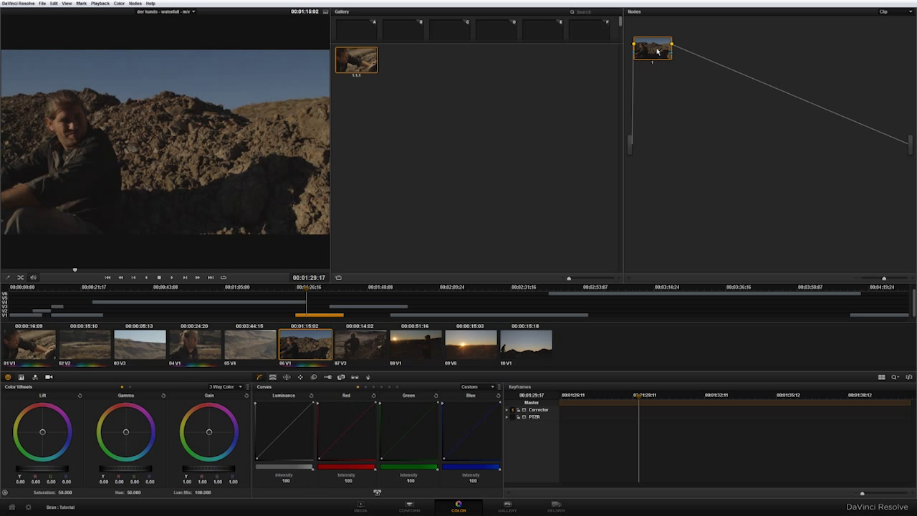
pyautogui.moveTo(365, 59)
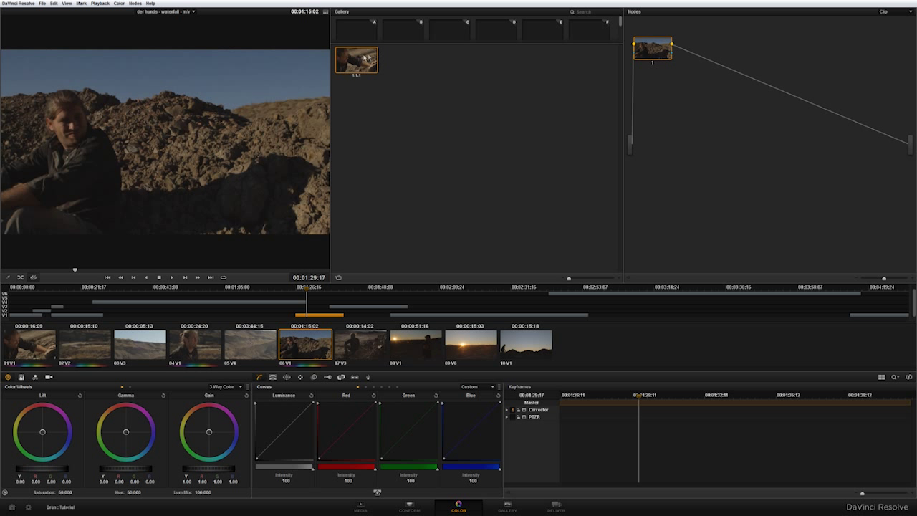
pyautogui.moveTo(647, 48)
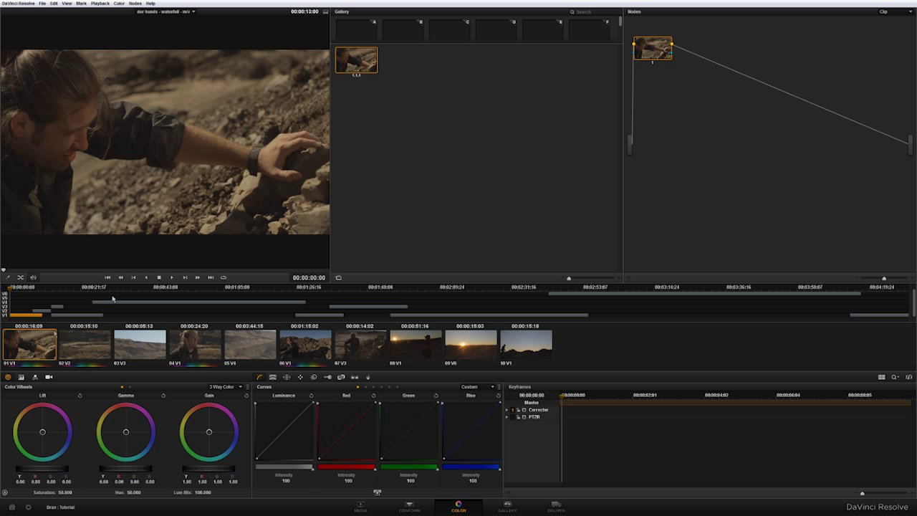
pyautogui.moveTo(132, 439)
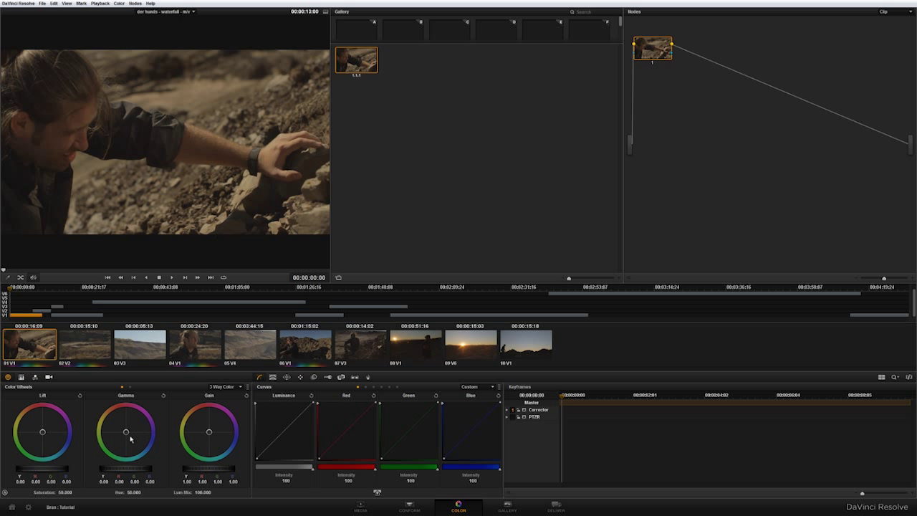
# Push the Gamma midtones toward blue, grab the frame as a gallery still, and load the seated-man clip.
pyautogui.moveTo(130, 436); pyautogui.dragTo(123, 434)
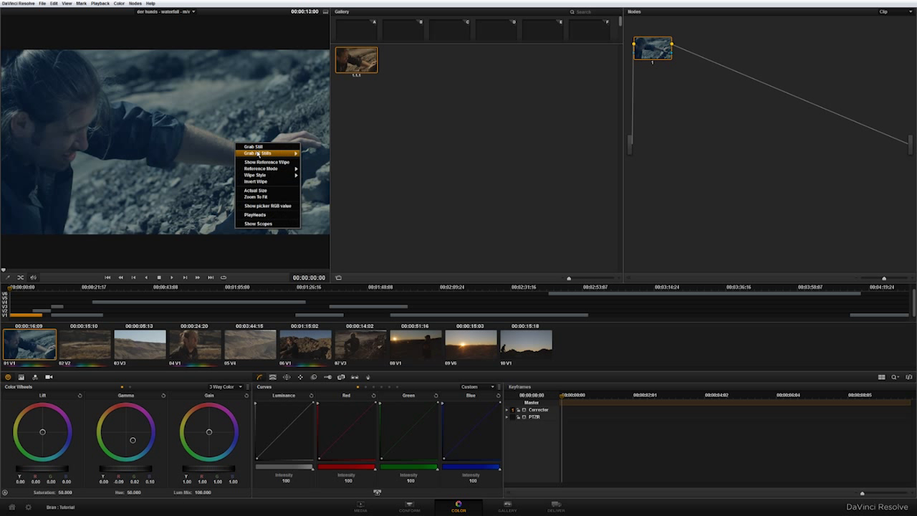
pyautogui.moveTo(269, 146)
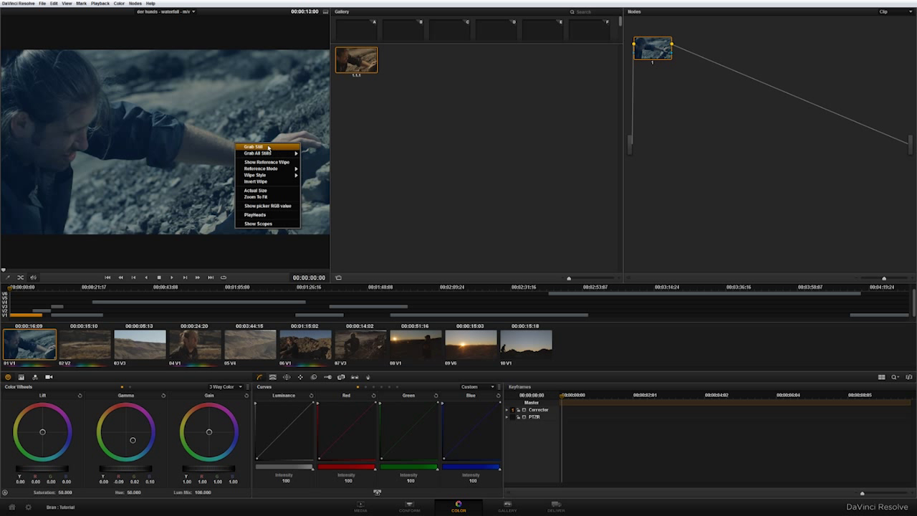
pyautogui.click(255, 146)
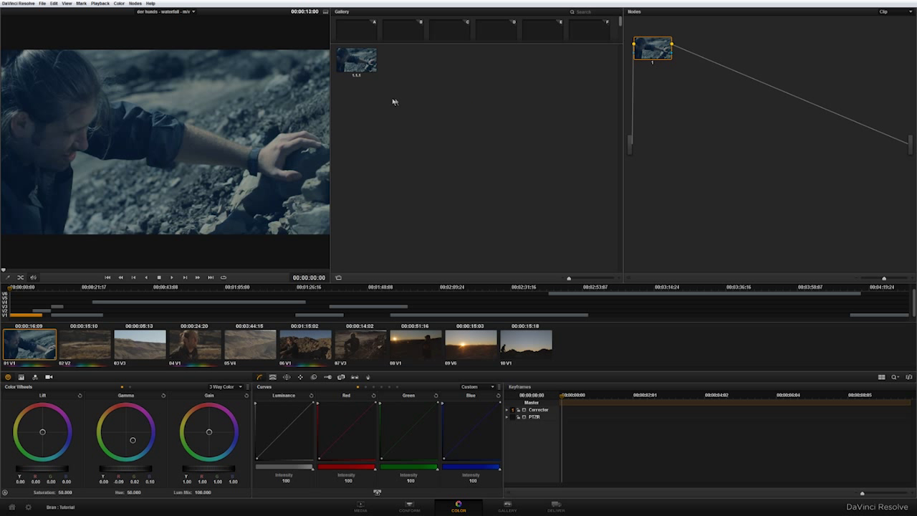
pyautogui.click(305, 344)
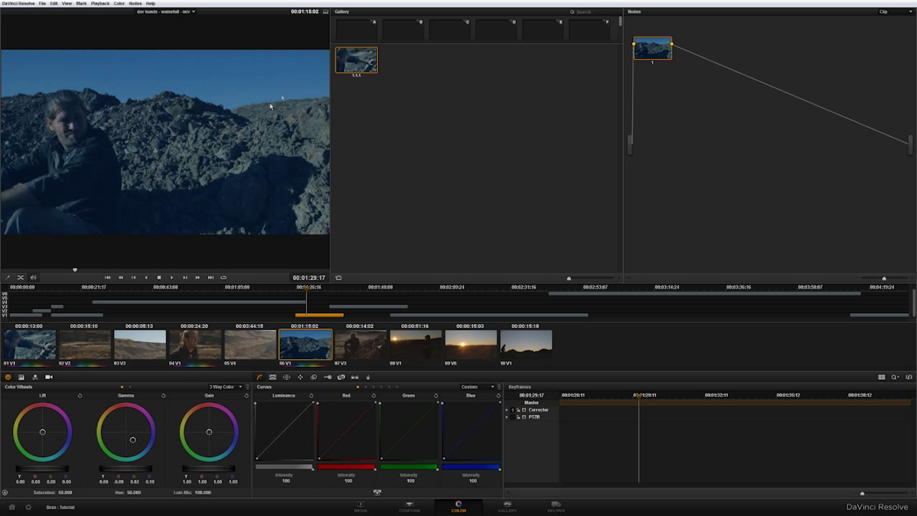
pyautogui.moveTo(646, 65)
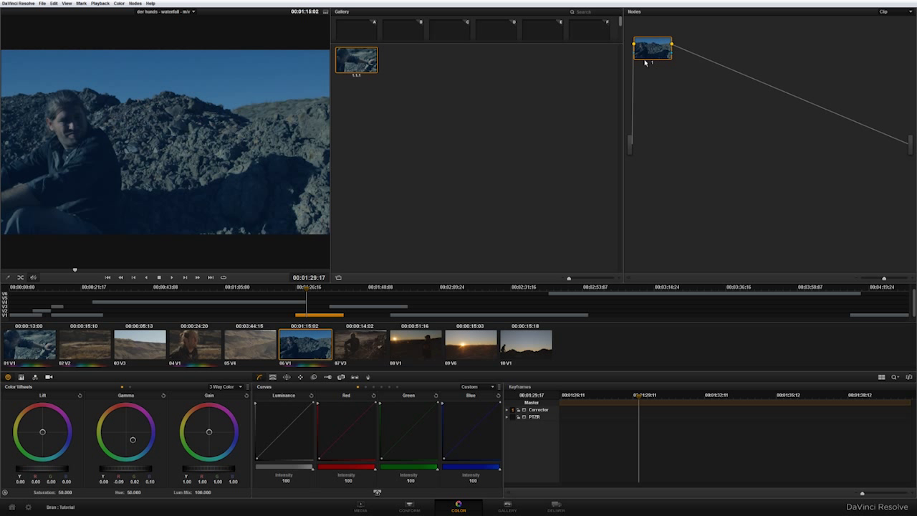
pyautogui.moveTo(652, 61)
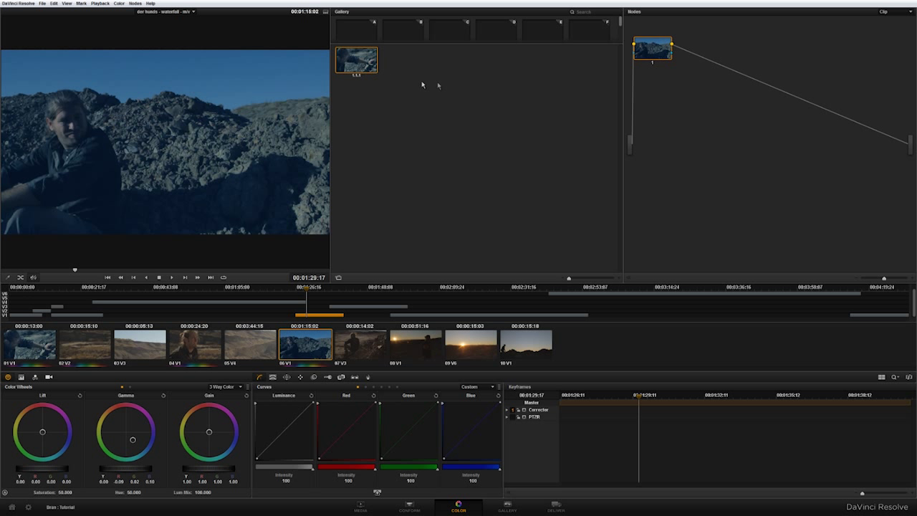
# Delete the blue still from the gallery and return to the first clip.
pyautogui.rightClick(354, 61)
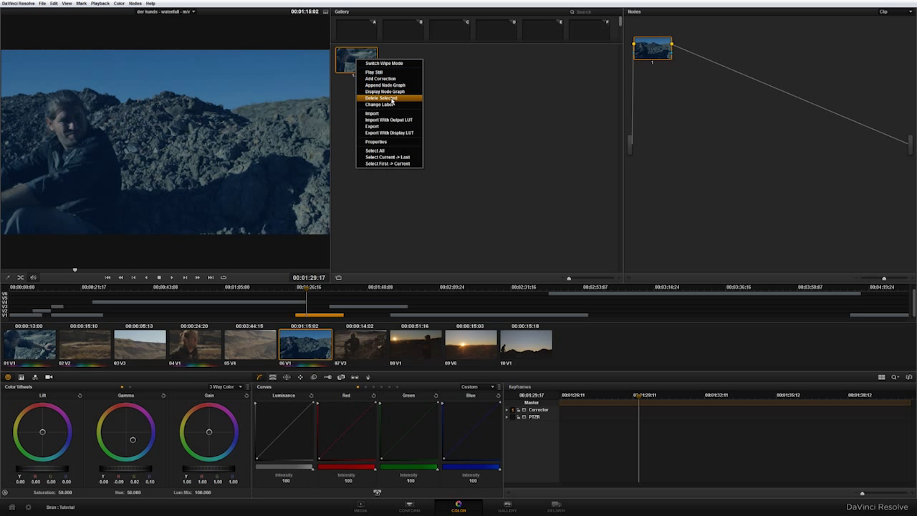
pyautogui.click(384, 97)
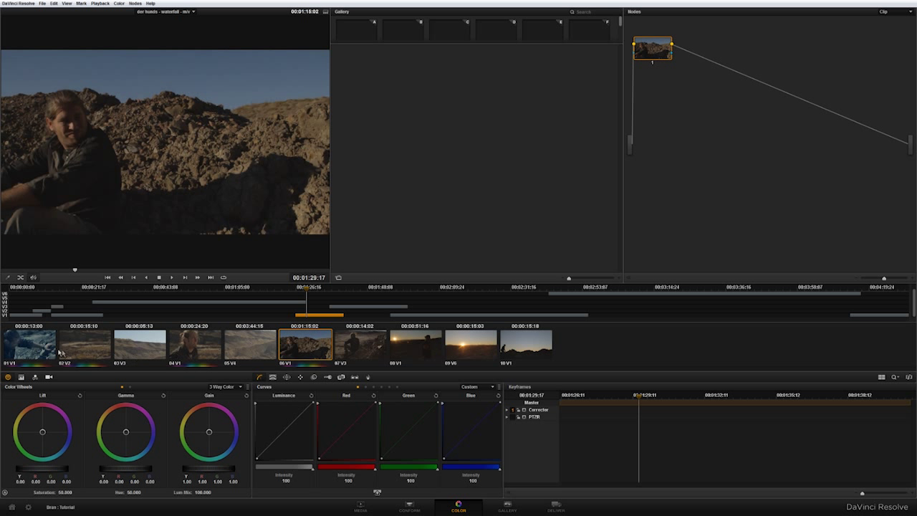
pyautogui.click(28, 346)
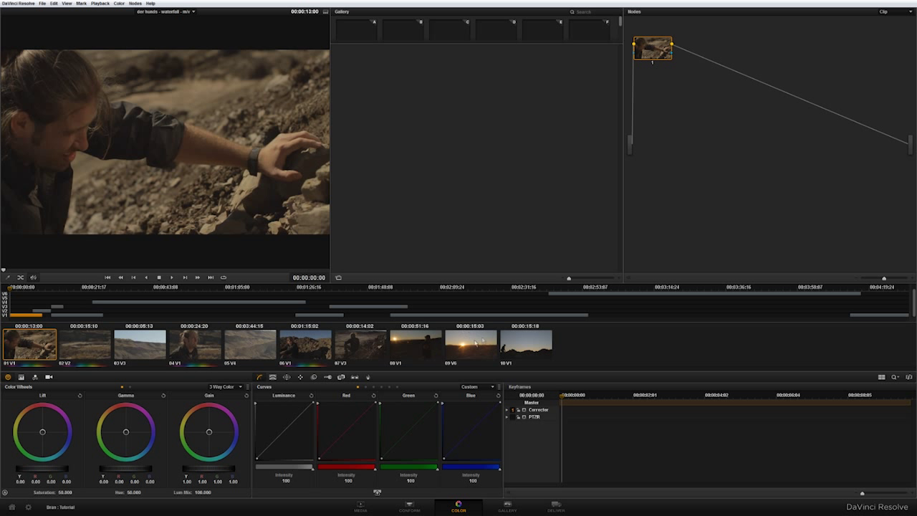
pyautogui.moveTo(419, 154)
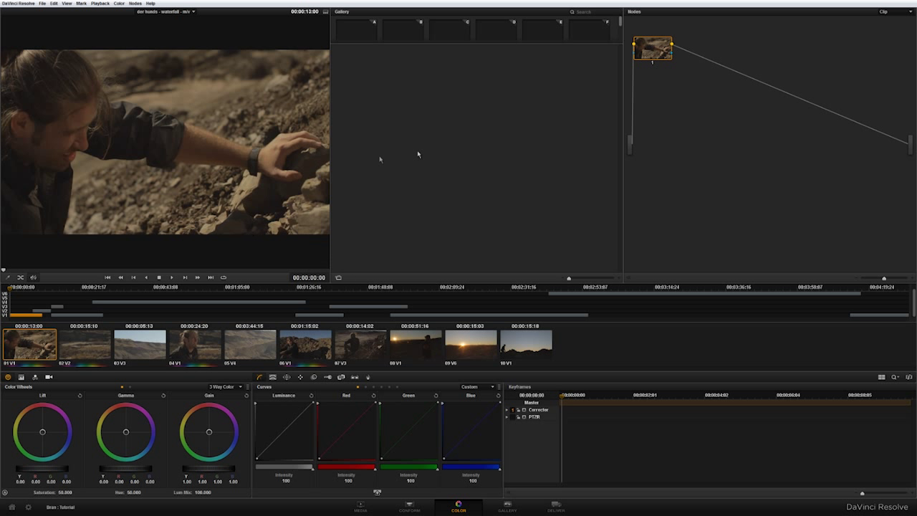
pyautogui.moveTo(267, 169)
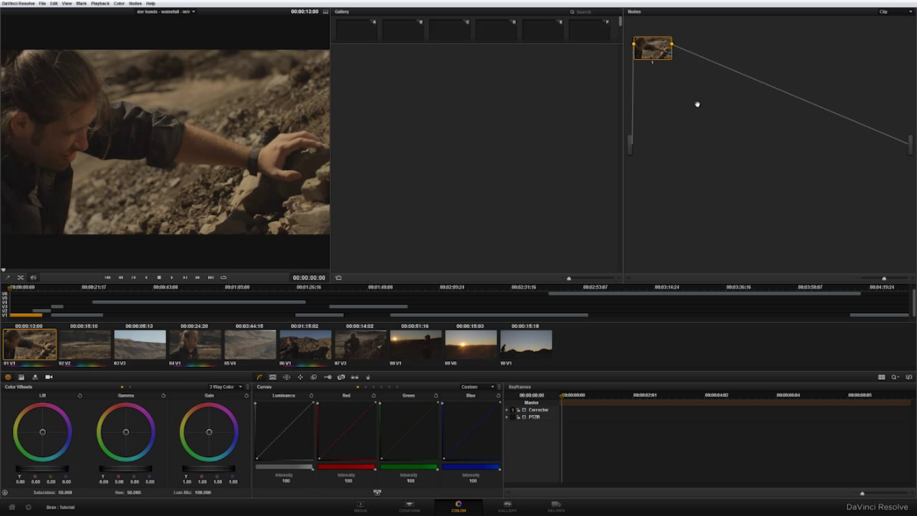
pyautogui.moveTo(143, 29)
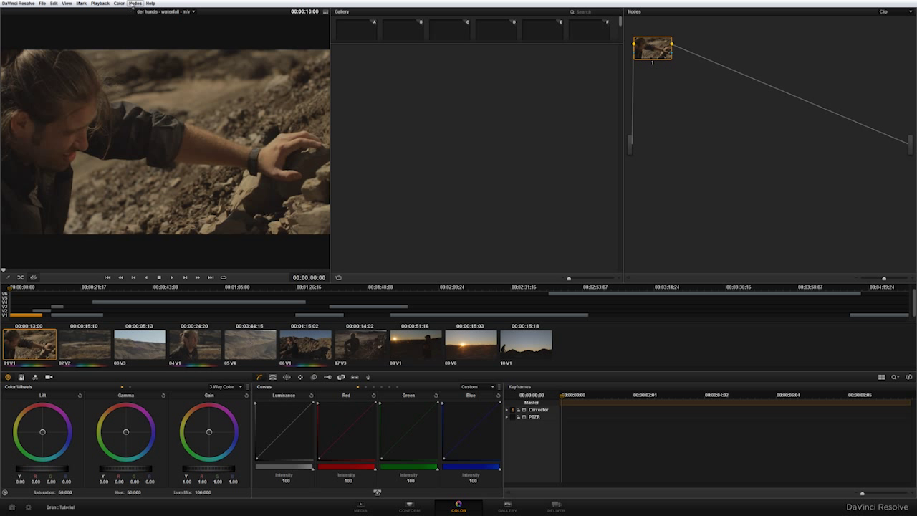
# Browse the Color and View menus, then leave the Nodes menu open with its serial, parallel and layer node commands.
pyautogui.click(120, 3)
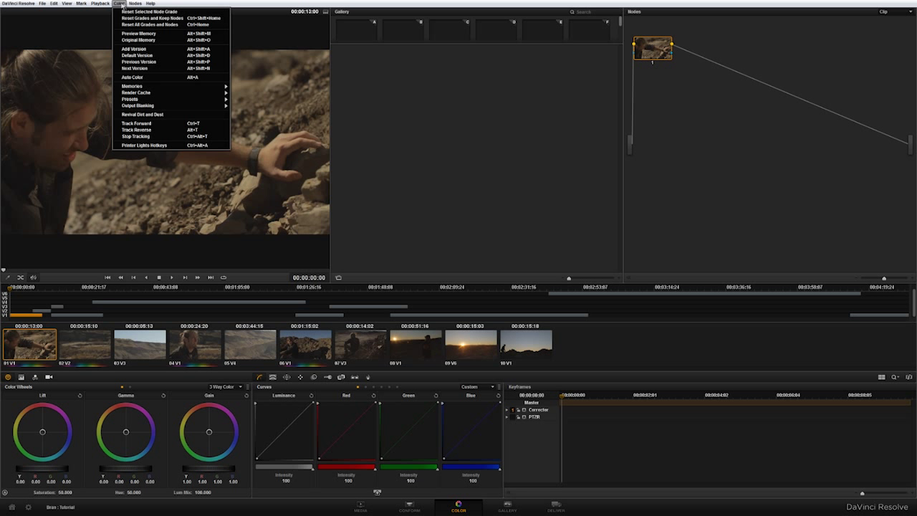
pyautogui.click(69, 2)
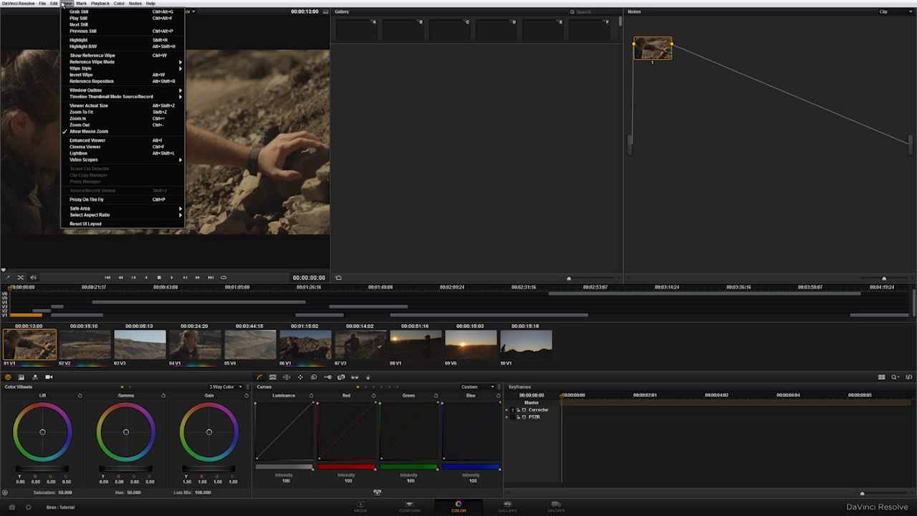
pyautogui.click(135, 3)
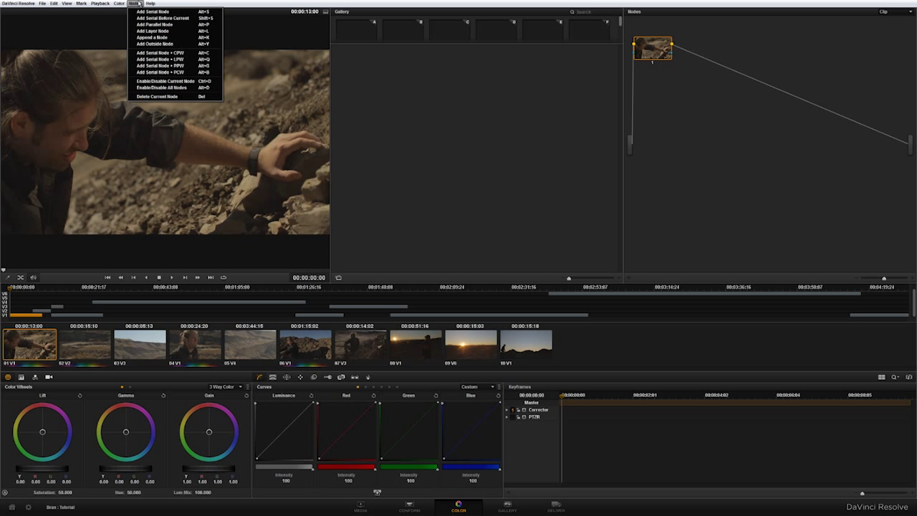
pyautogui.click(427, 24)
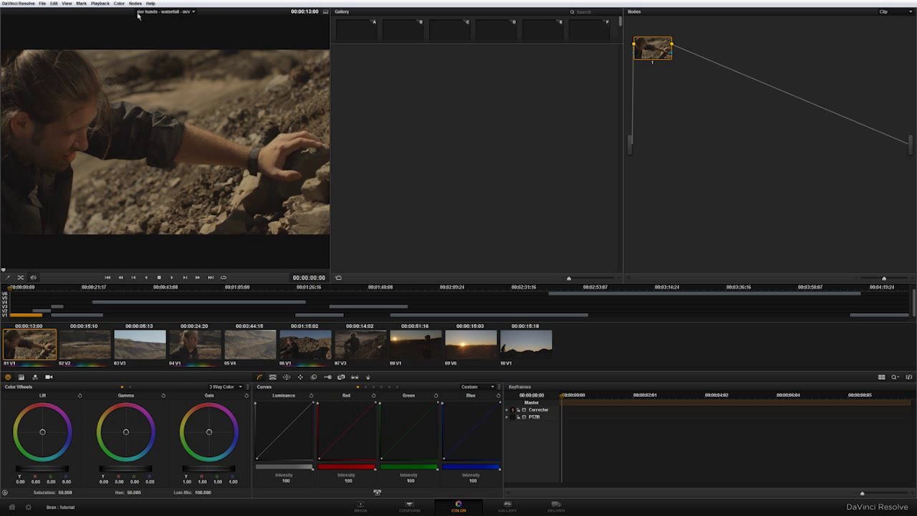
pyautogui.click(135, 3)
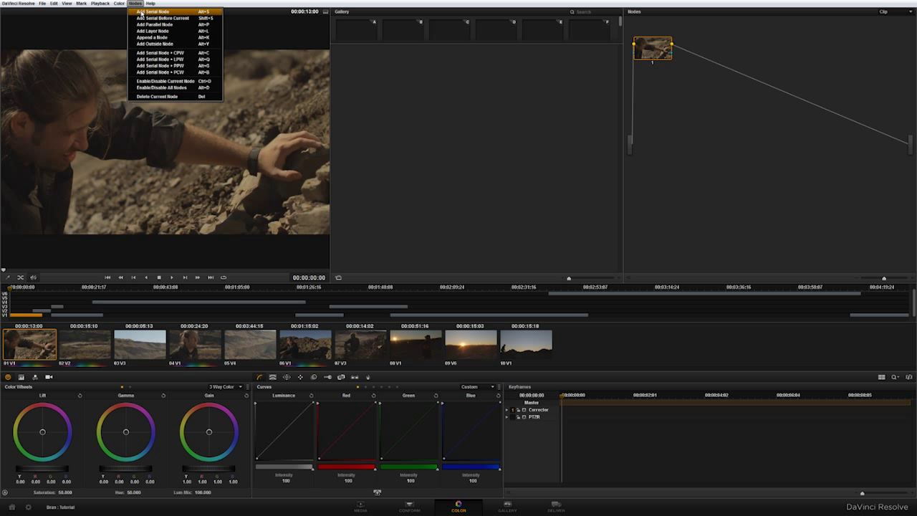
pyautogui.click(152, 11)
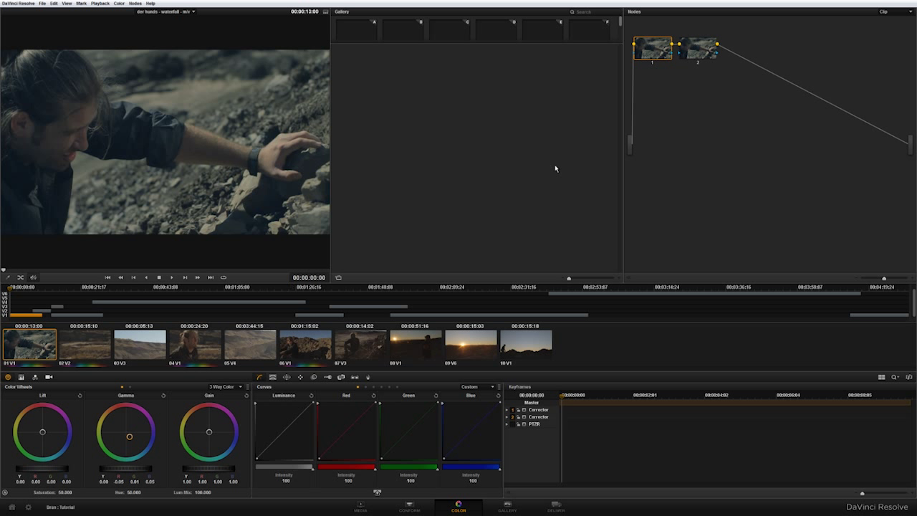
pyautogui.click(699, 49)
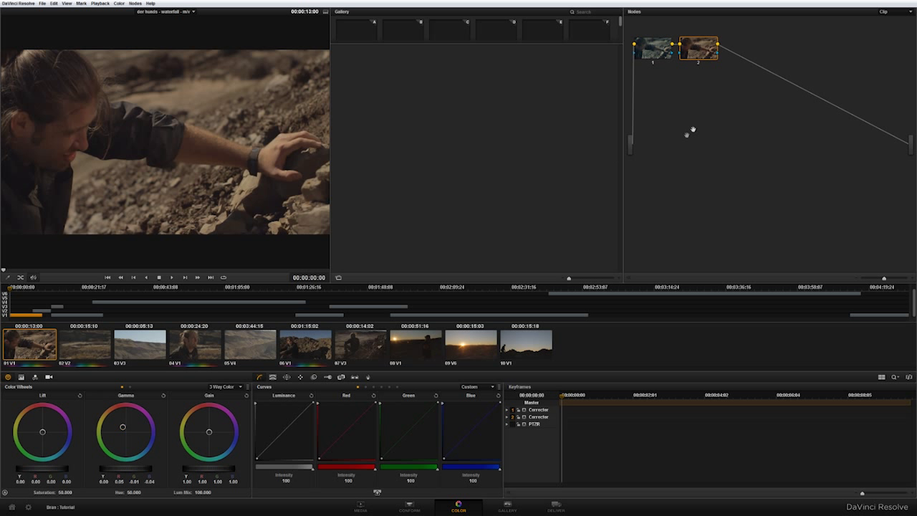
pyautogui.moveTo(688, 50)
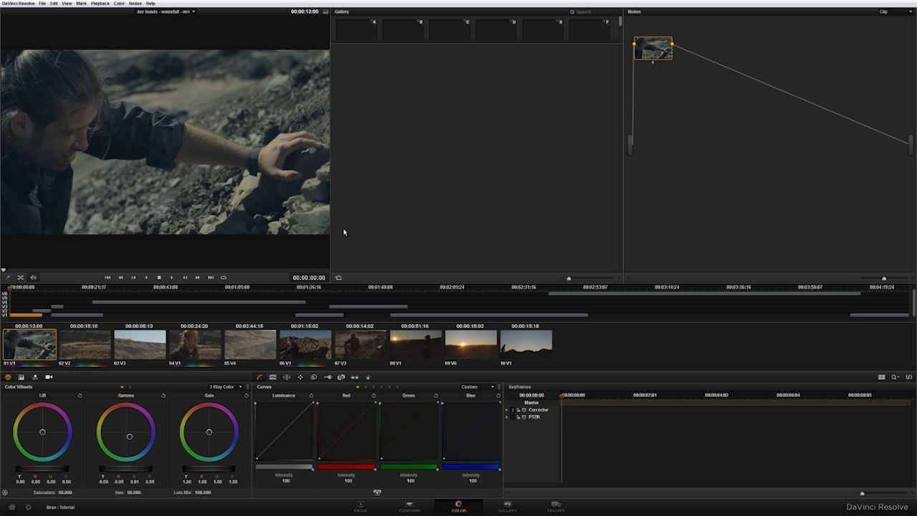
pyautogui.moveTo(255, 235)
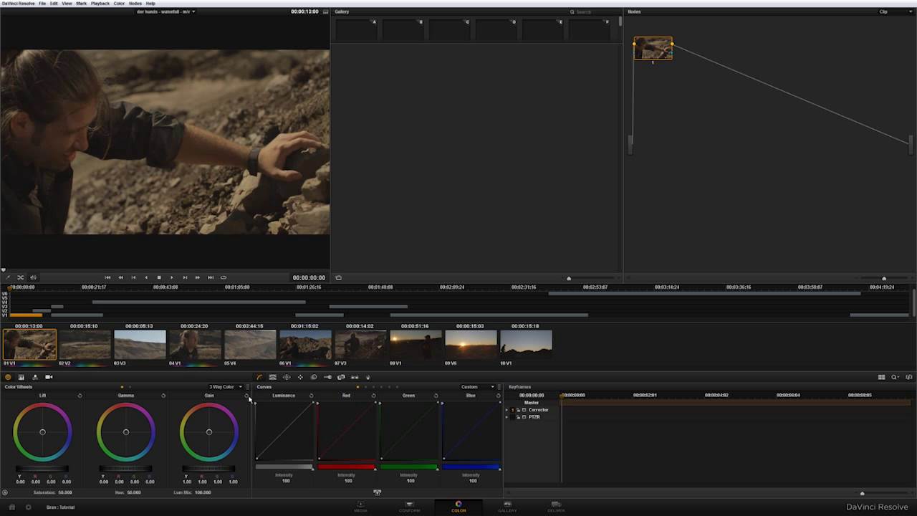
pyautogui.moveTo(722, 152)
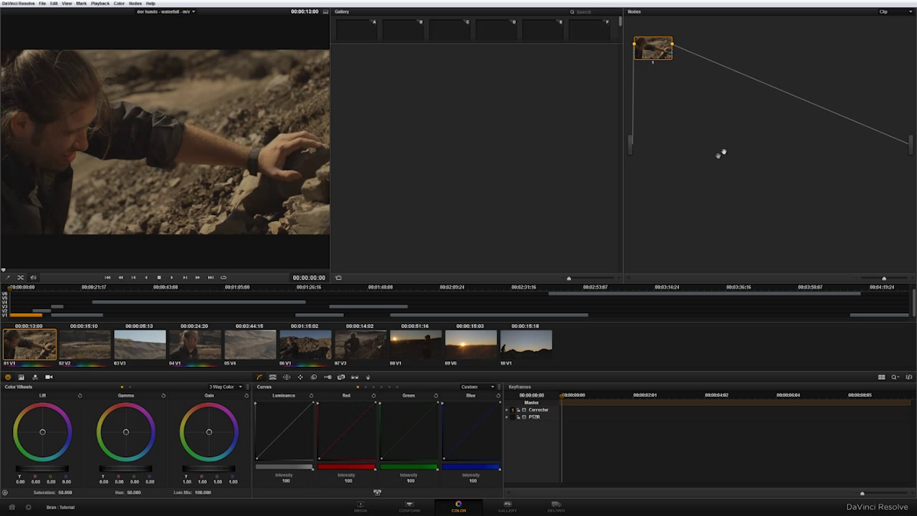
pyautogui.moveTo(871, 35)
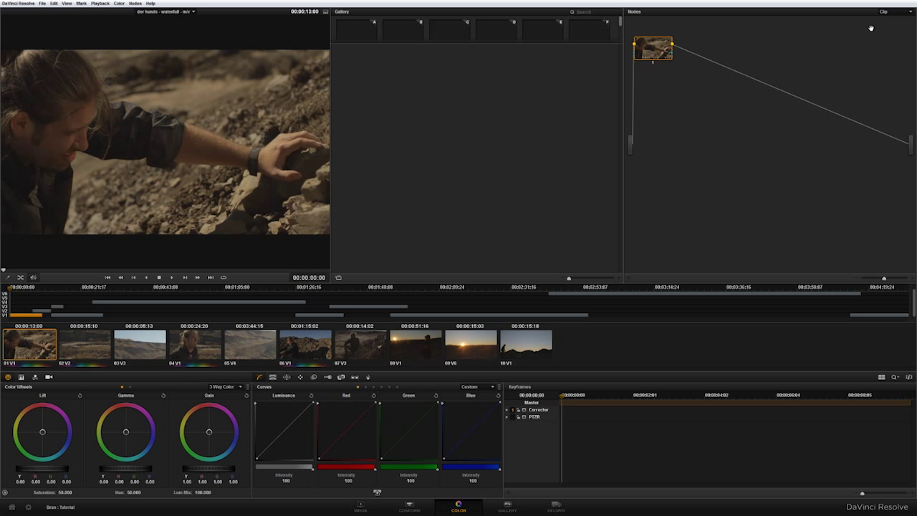
pyautogui.moveTo(651, 50); pyautogui.dragTo(676, 68)
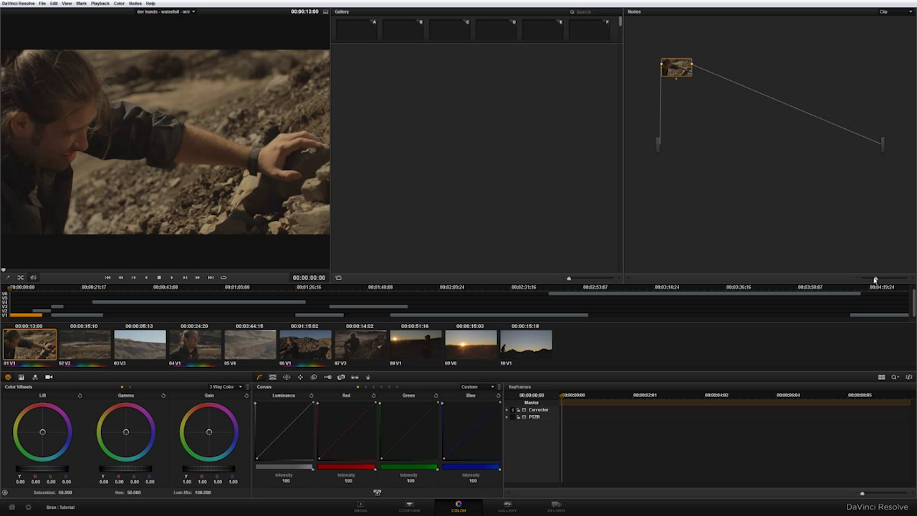
pyautogui.click(891, 14)
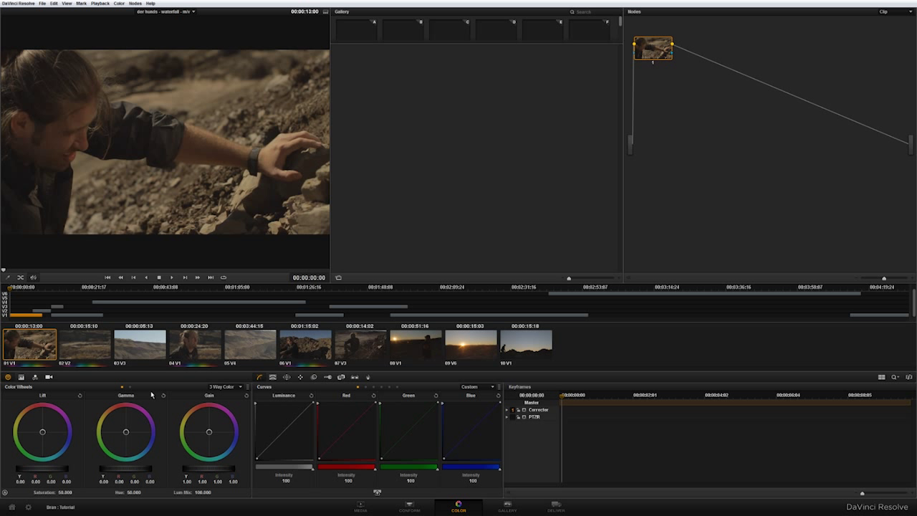
# Show the RGB Mixer palette, preview the Qualifier and Hue vs Hue curve, and set Curves back to Custom.
pyautogui.click(20, 378)
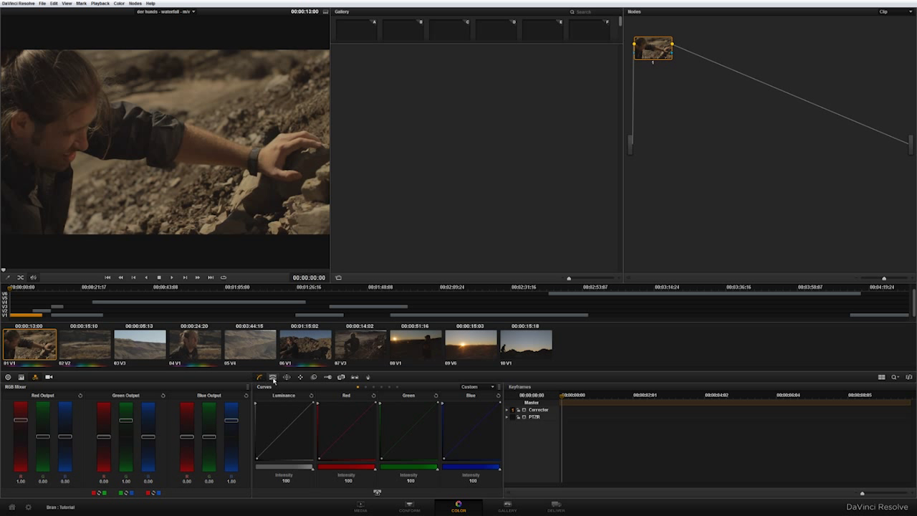
pyautogui.click(274, 377)
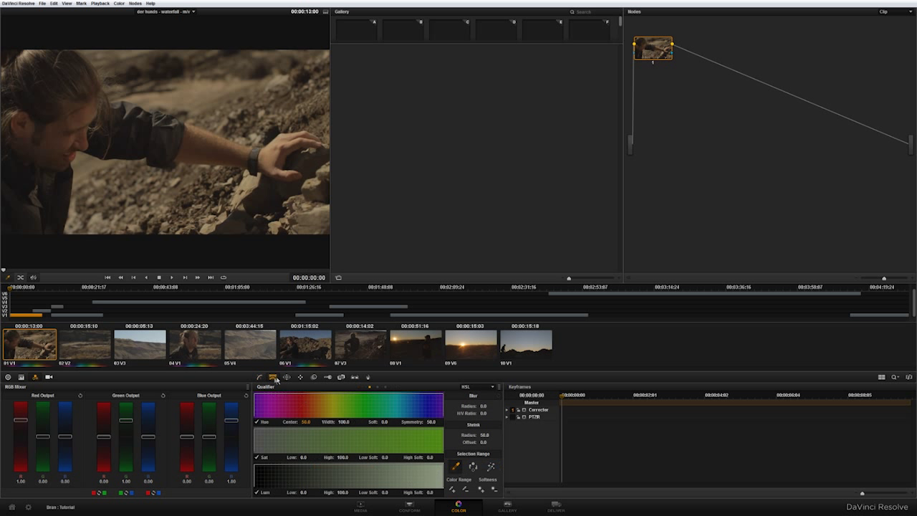
pyautogui.click(272, 378)
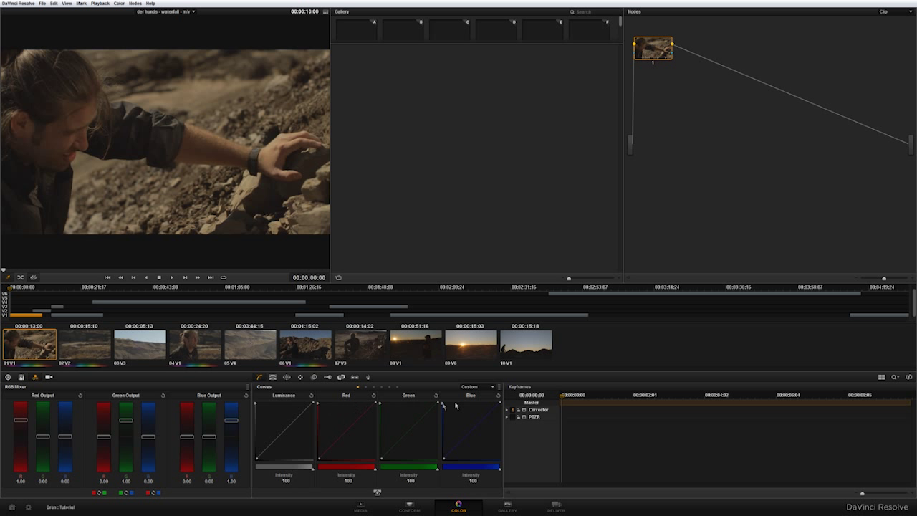
pyautogui.click(478, 387)
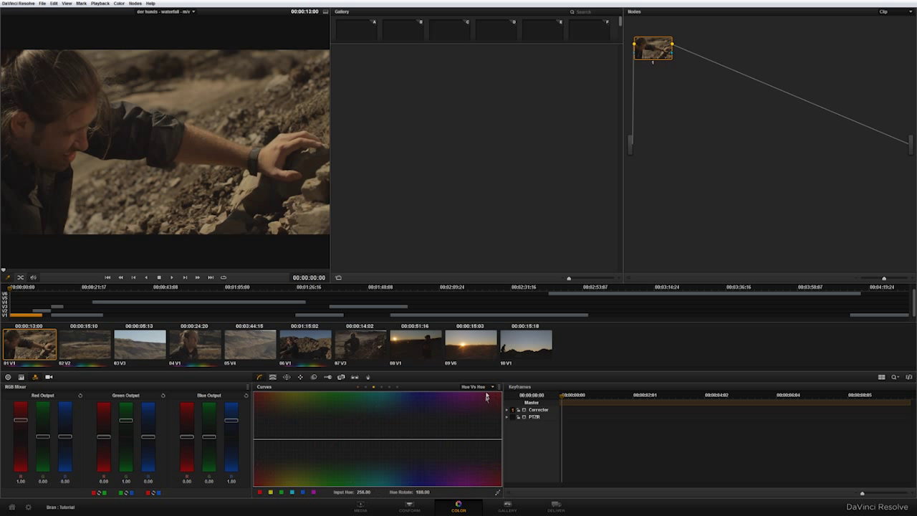
pyautogui.click(475, 386)
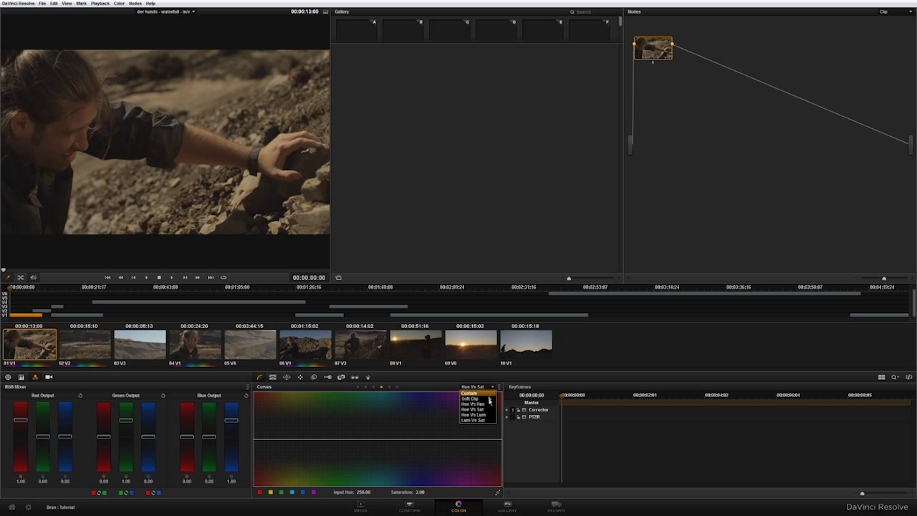
pyautogui.click(470, 393)
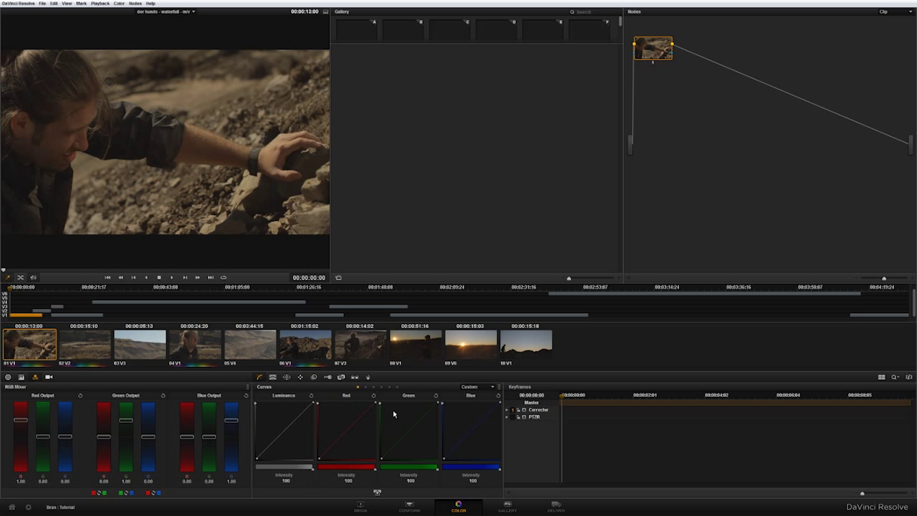
pyautogui.moveTo(510, 494)
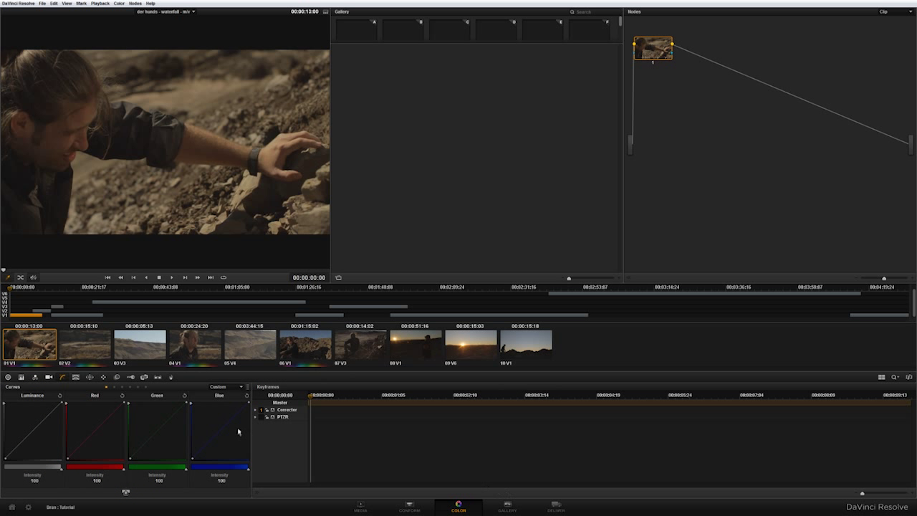
pyautogui.moveTo(140, 393)
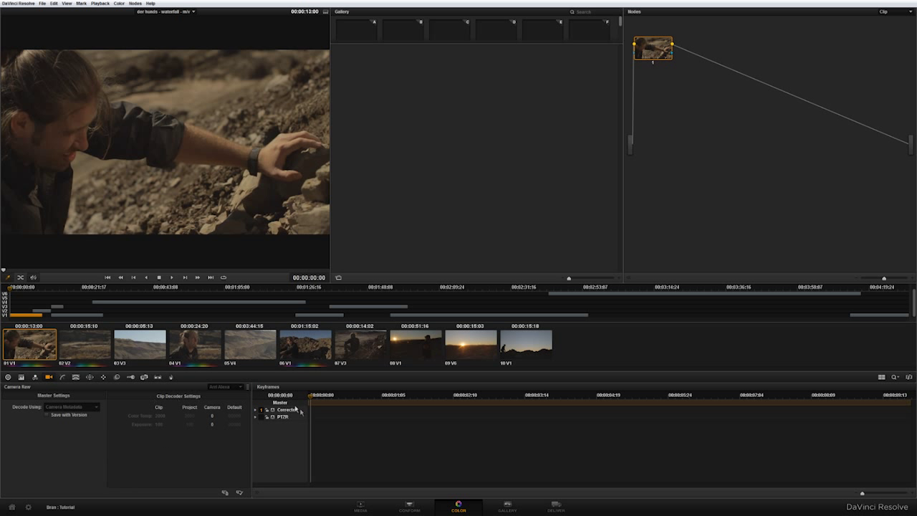
pyautogui.moveTo(825, 421)
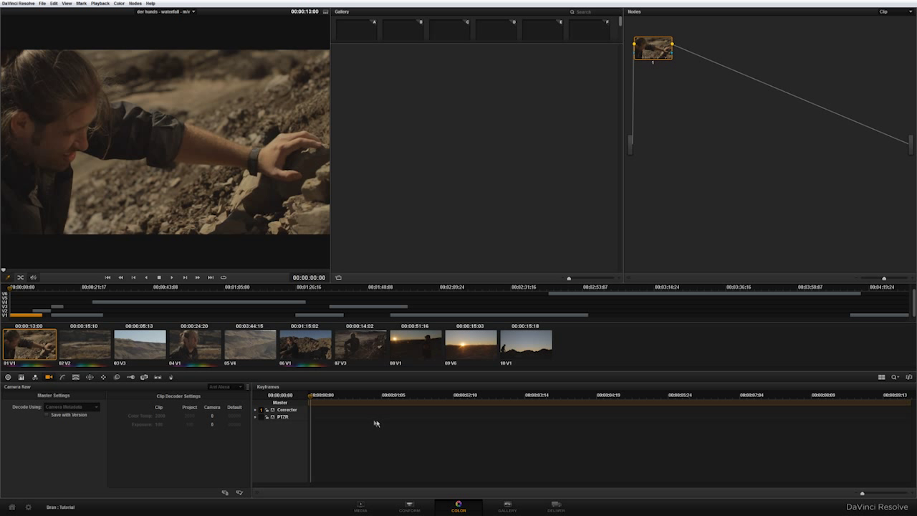
pyautogui.moveTo(671, 64)
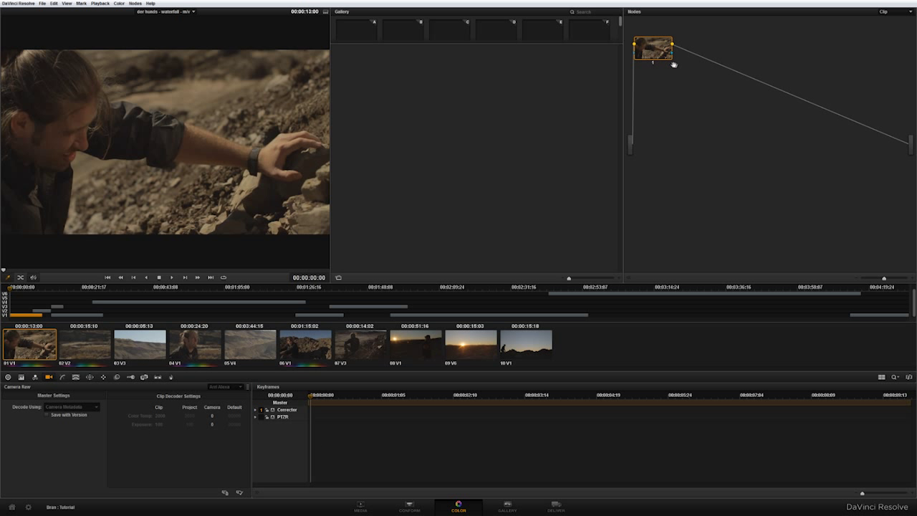
pyautogui.moveTo(434, 153)
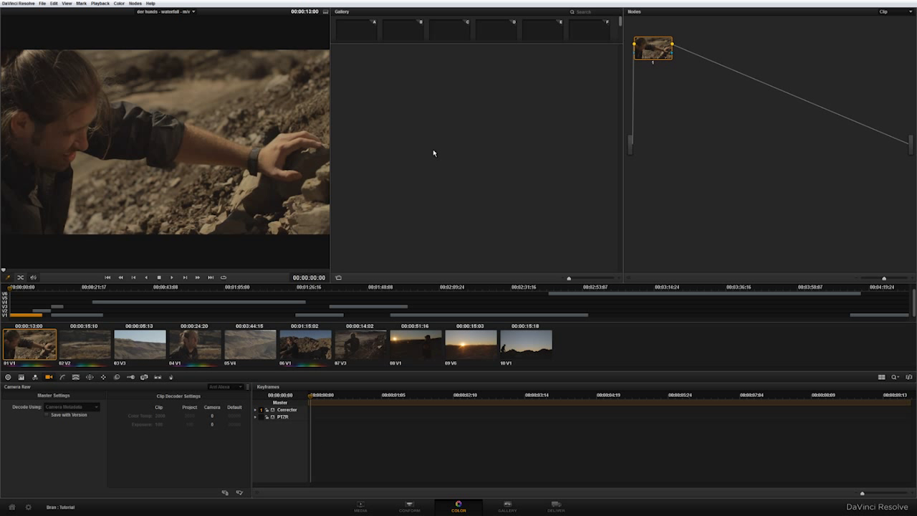
pyautogui.moveTo(619, 65)
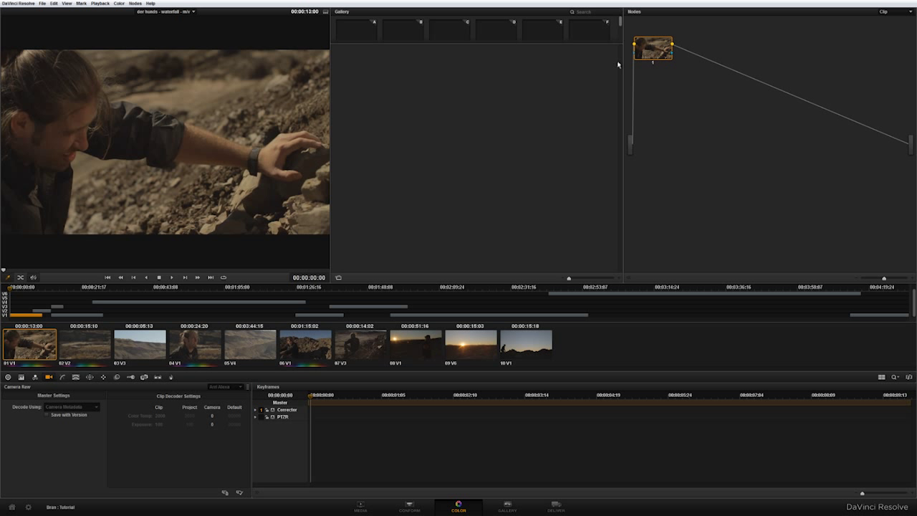
pyautogui.moveTo(636, 269)
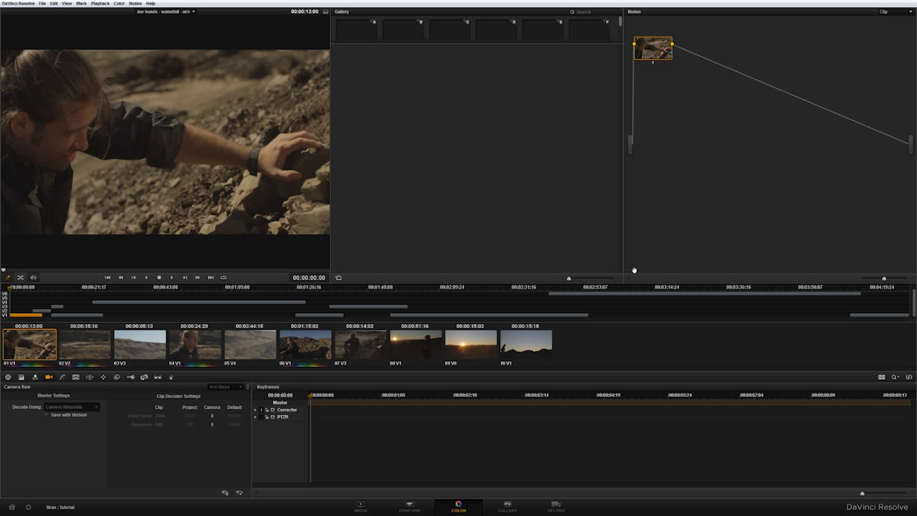
pyautogui.moveTo(632, 284)
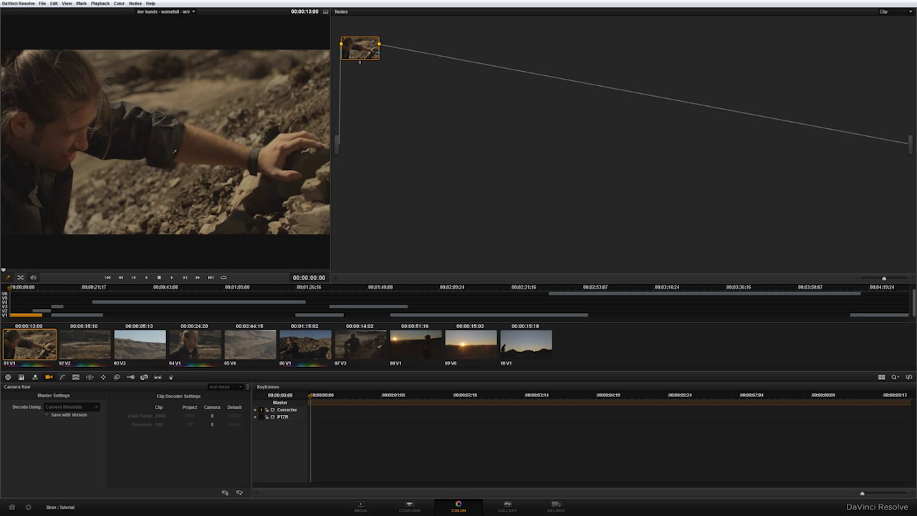
# Use the Node Editor's Toggle Display Mode to bring back the viewer and gallery beside the node graph.
pyautogui.rightClick(431, 142)
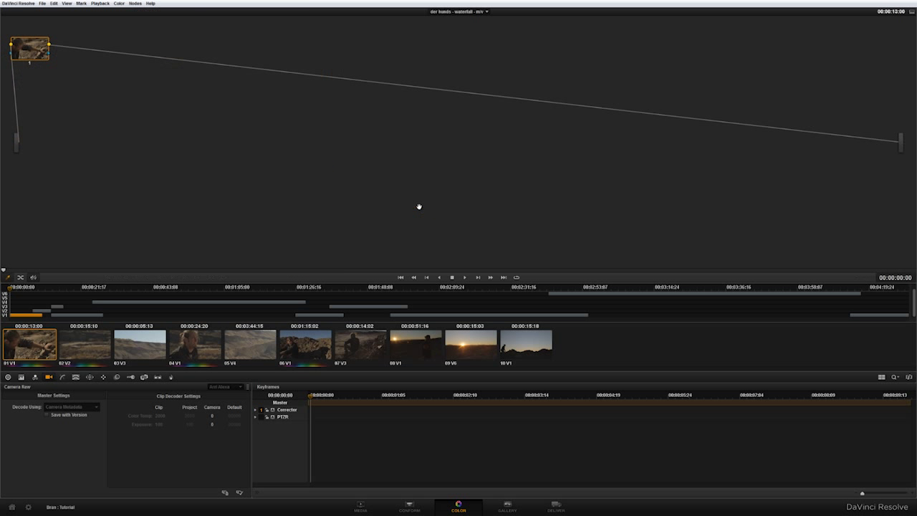
pyautogui.moveTo(123, 249)
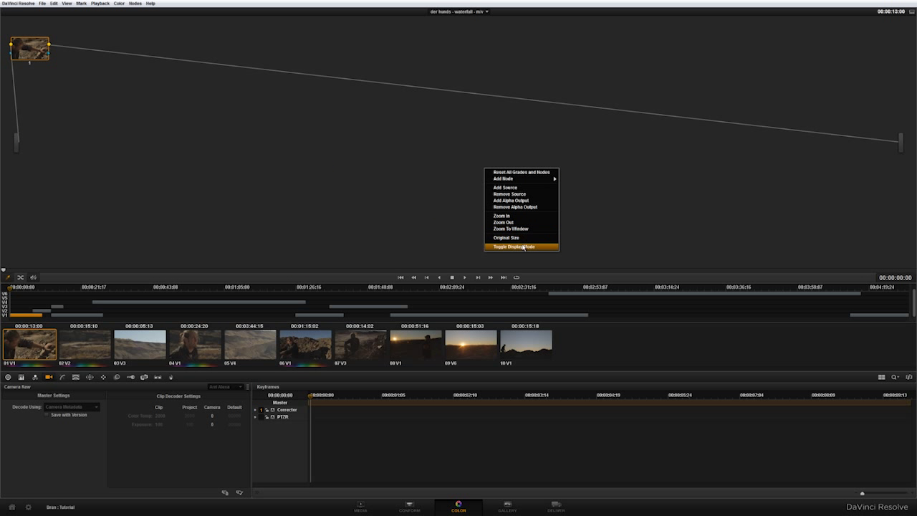
pyautogui.click(521, 247)
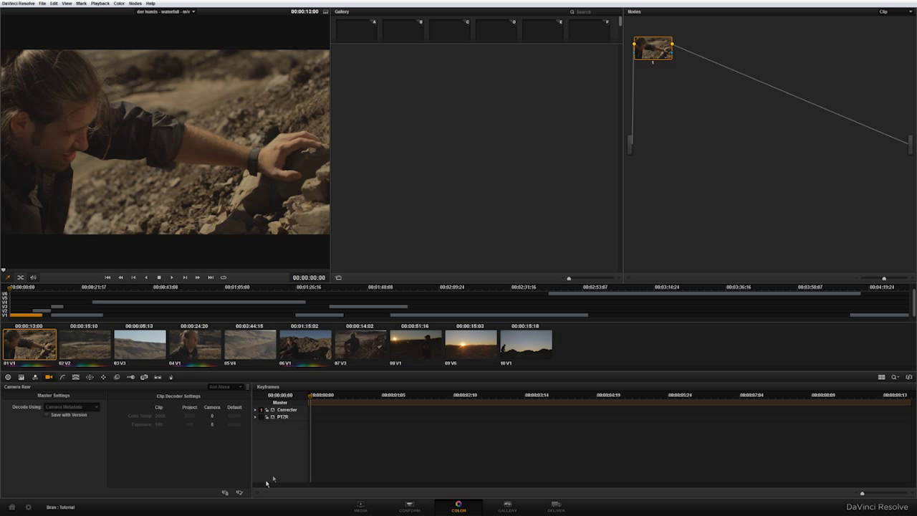
# Bring the RGB mixer and custom curves back in place of the camera raw settings.
pyautogui.click(269, 378)
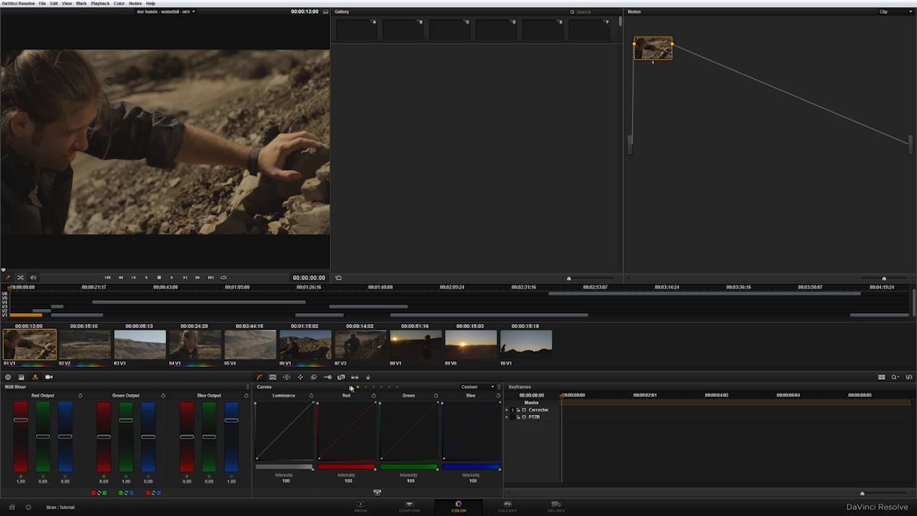
pyautogui.moveTo(297, 398)
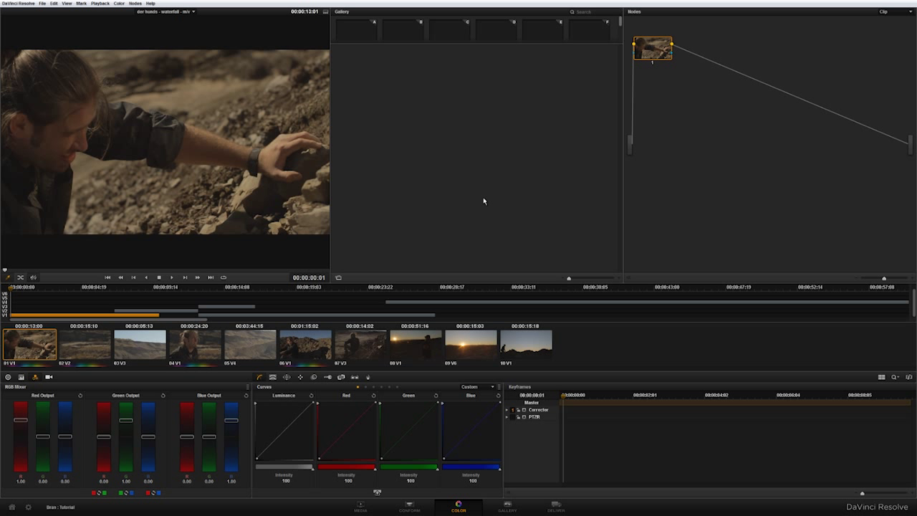
pyautogui.moveTo(467, 203)
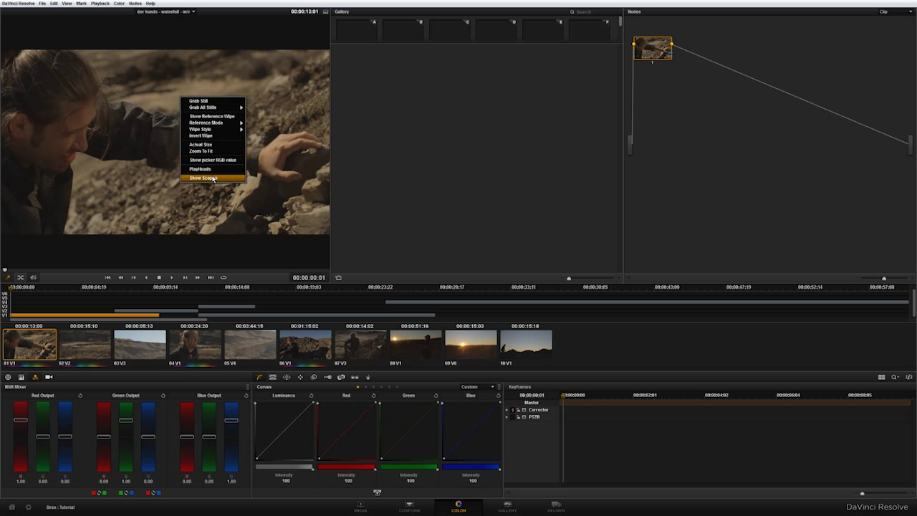
# Choose Show Scopes to open the floating 4-up window with waveform, parade, vectorscope and histogram.
pyautogui.click(203, 177)
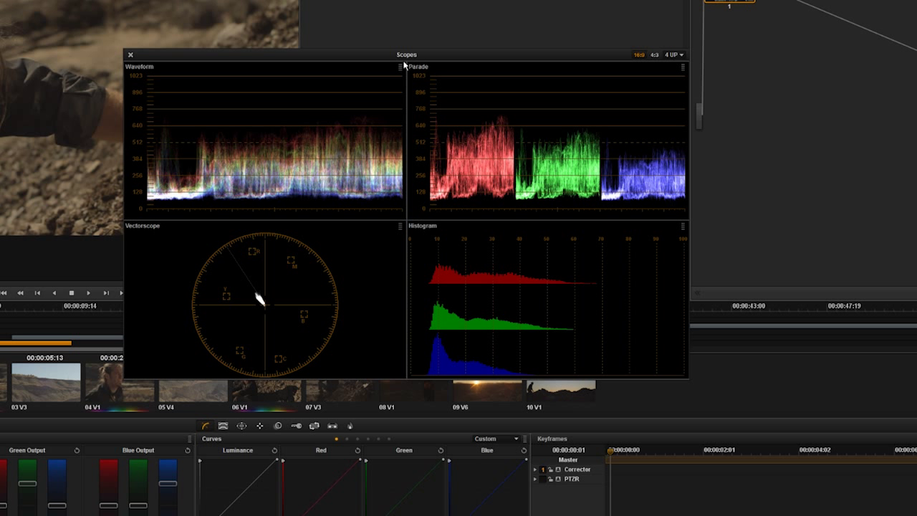
pyautogui.moveTo(146, 83)
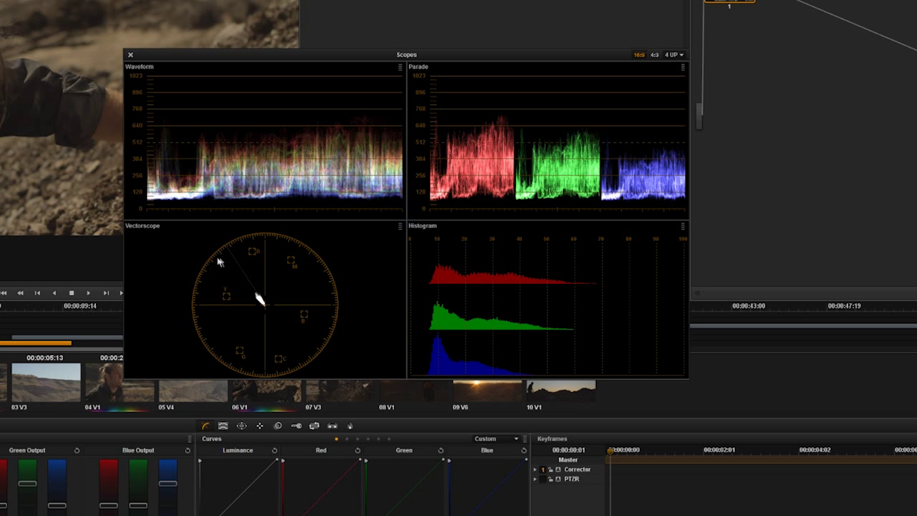
pyautogui.moveTo(209, 258)
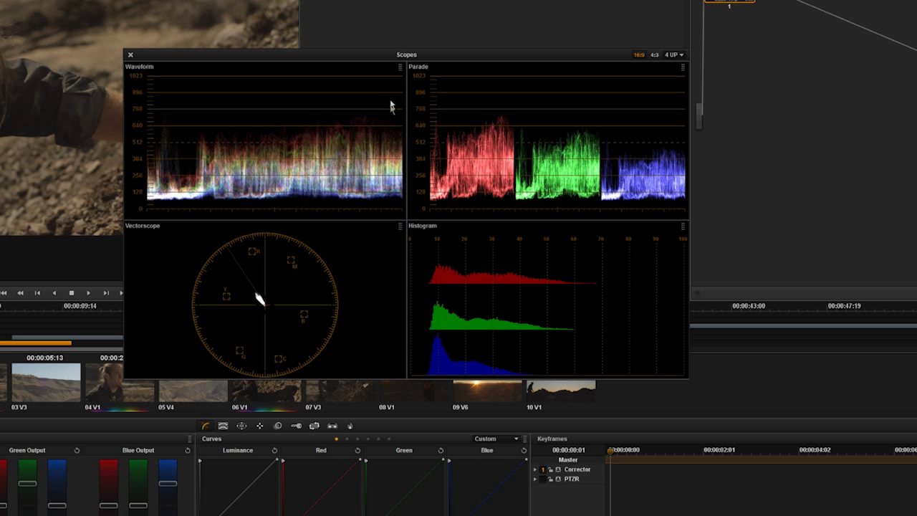
pyautogui.moveTo(399, 87)
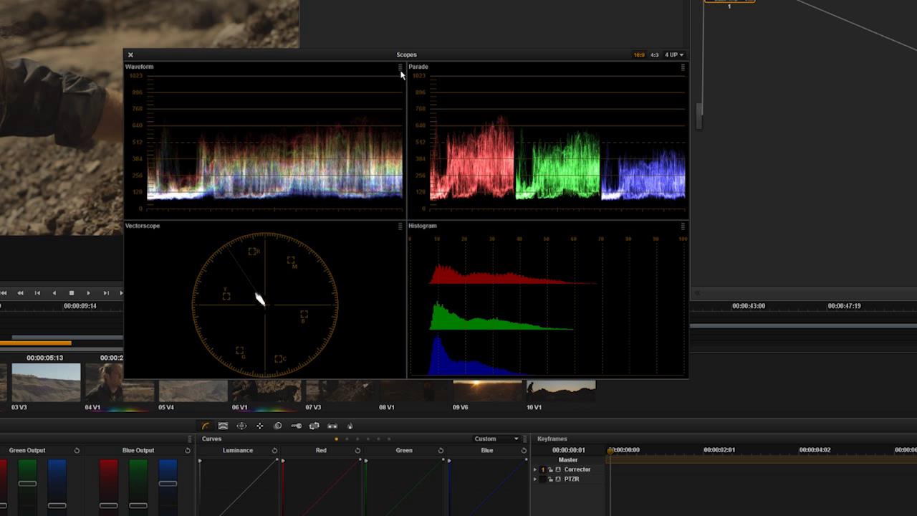
pyautogui.click(395, 66)
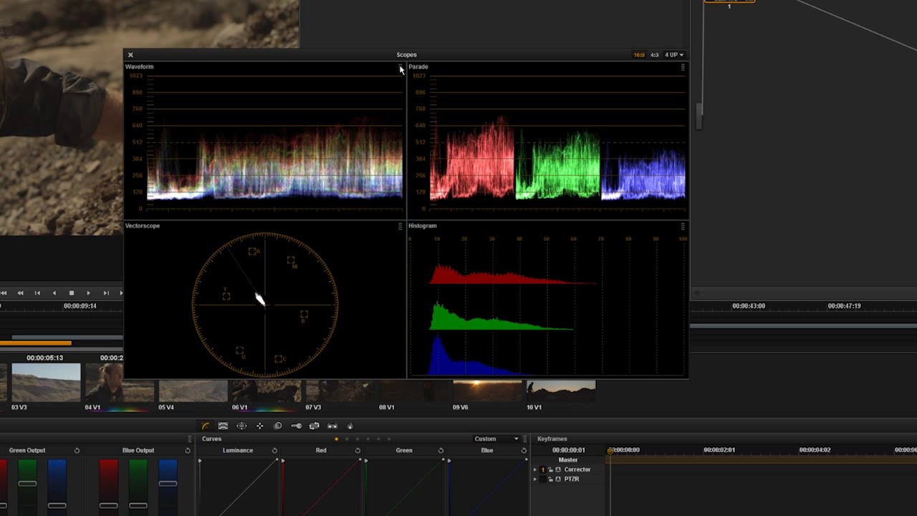
pyautogui.click(393, 67)
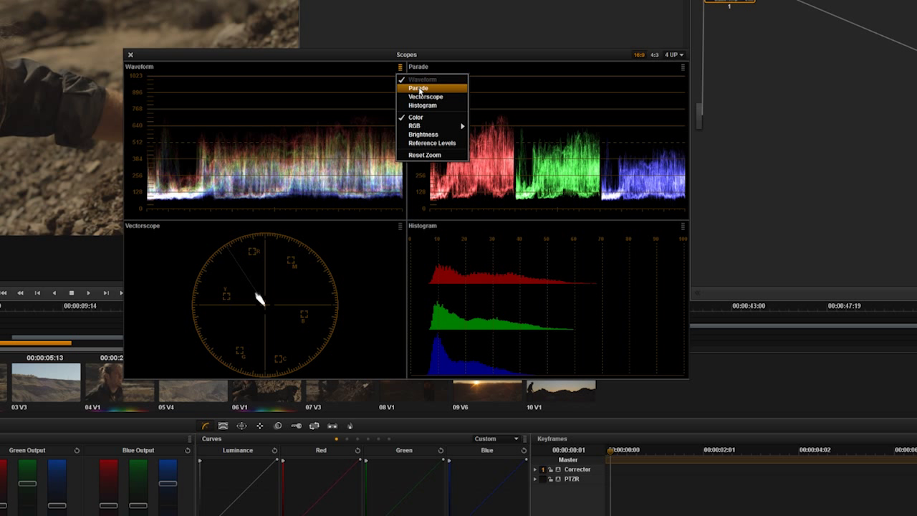
pyautogui.click(415, 86)
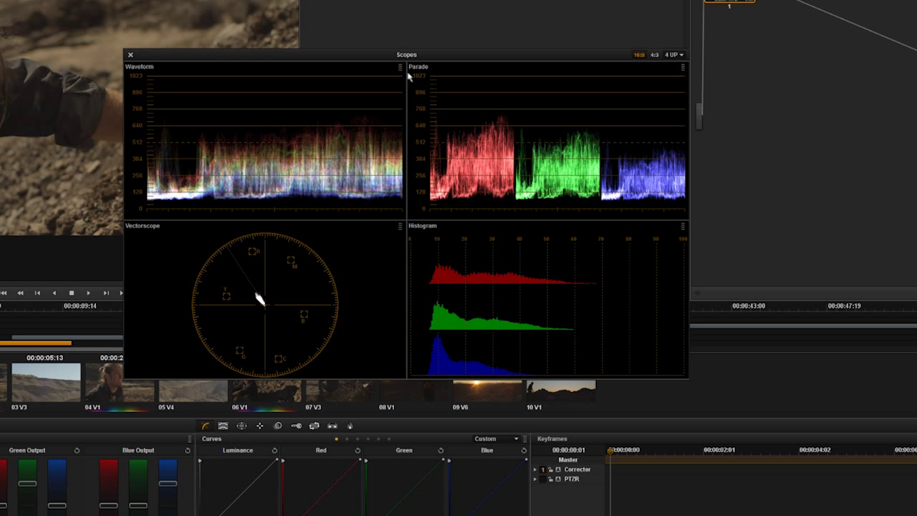
pyautogui.click(398, 67)
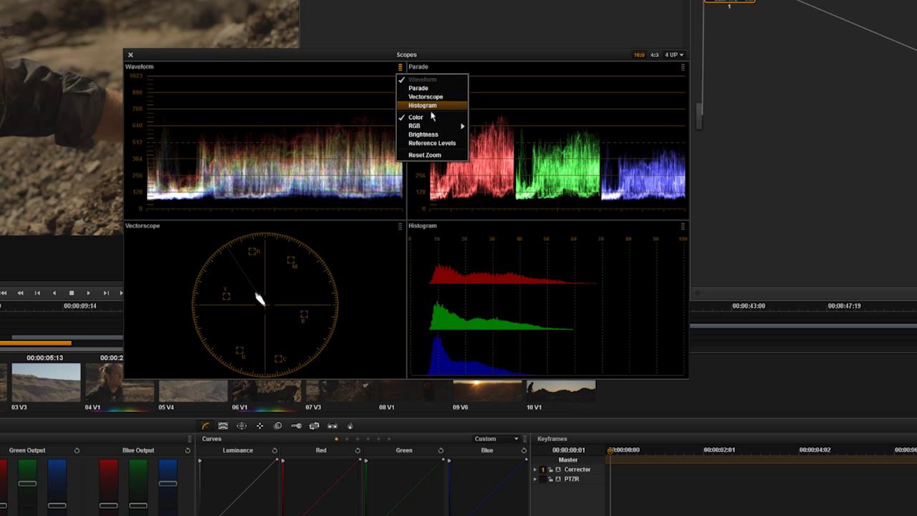
pyautogui.click(408, 117)
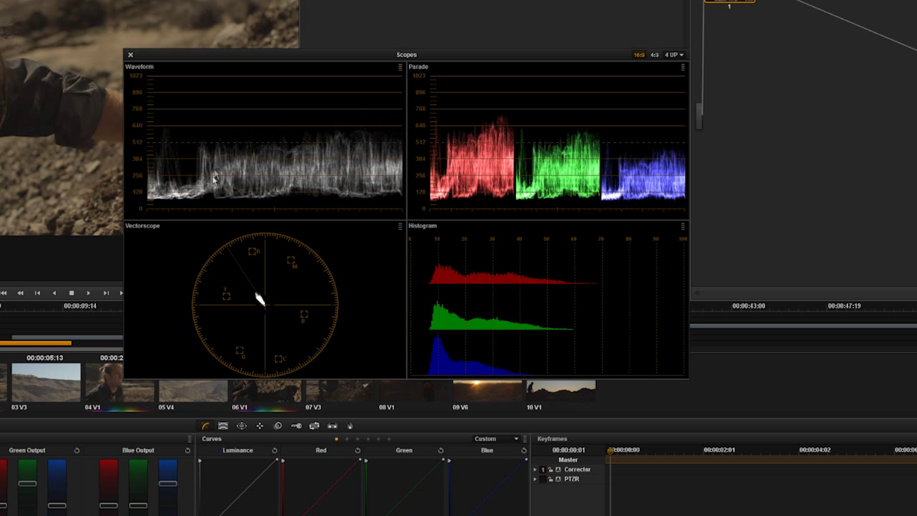
pyautogui.moveTo(393, 75)
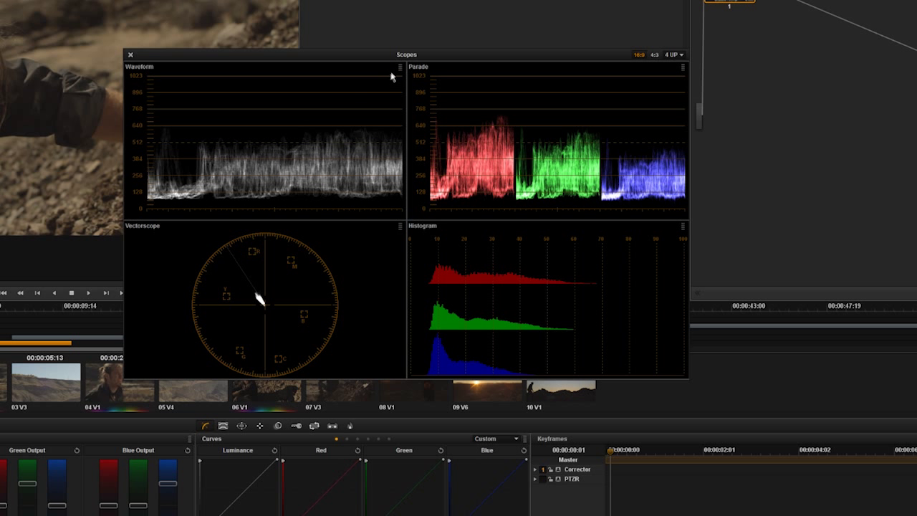
pyautogui.click(397, 66)
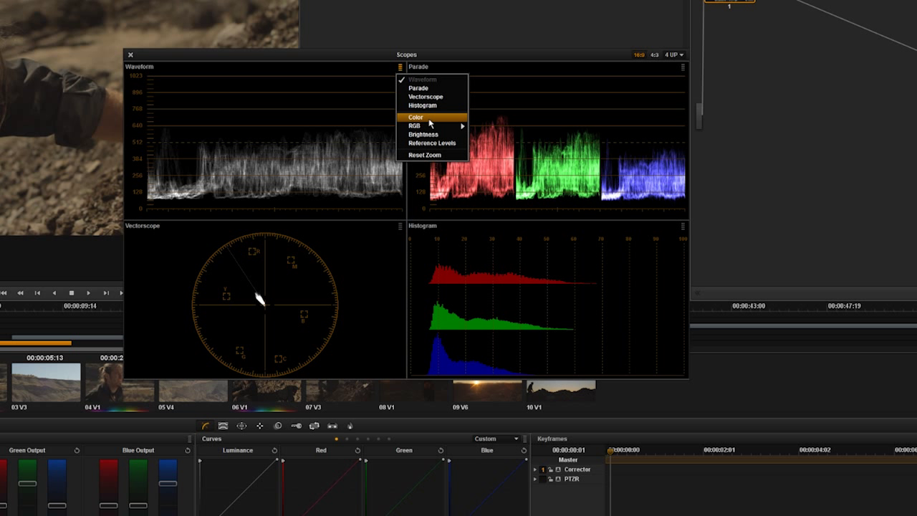
pyautogui.click(413, 117)
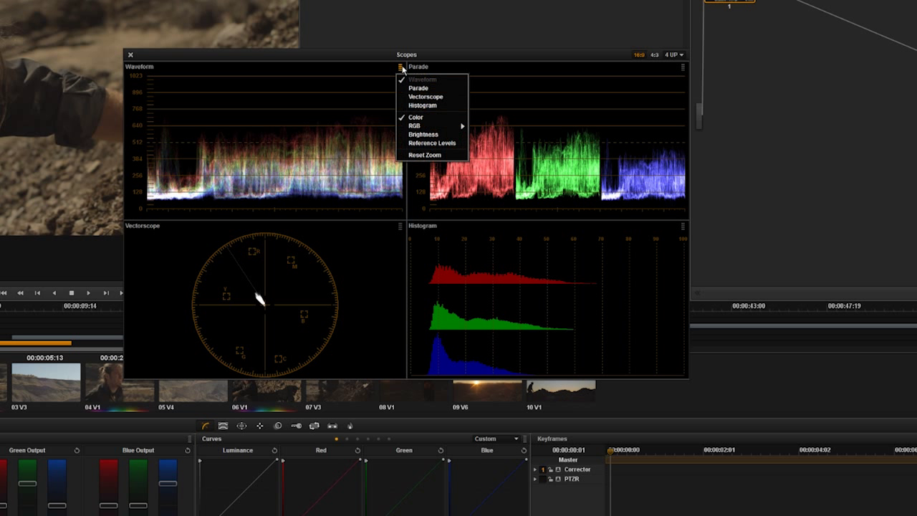
pyautogui.moveTo(413, 126)
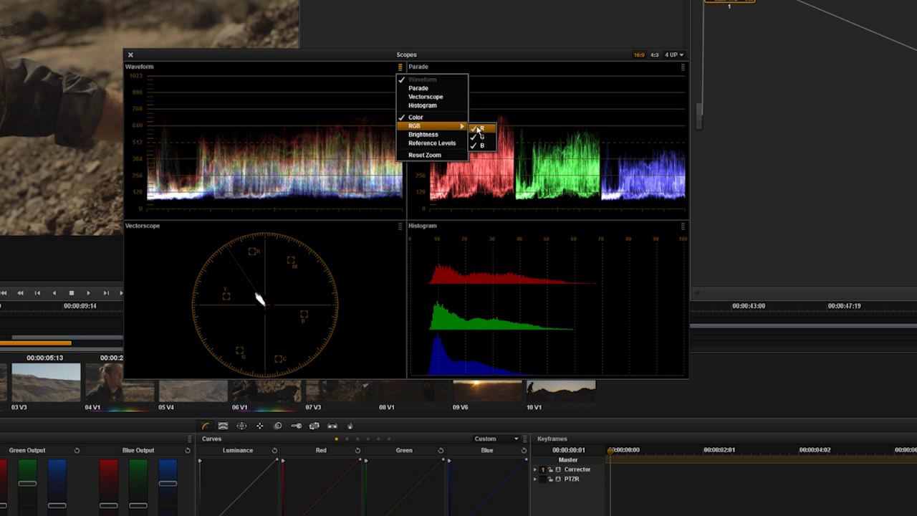
pyautogui.click(477, 129)
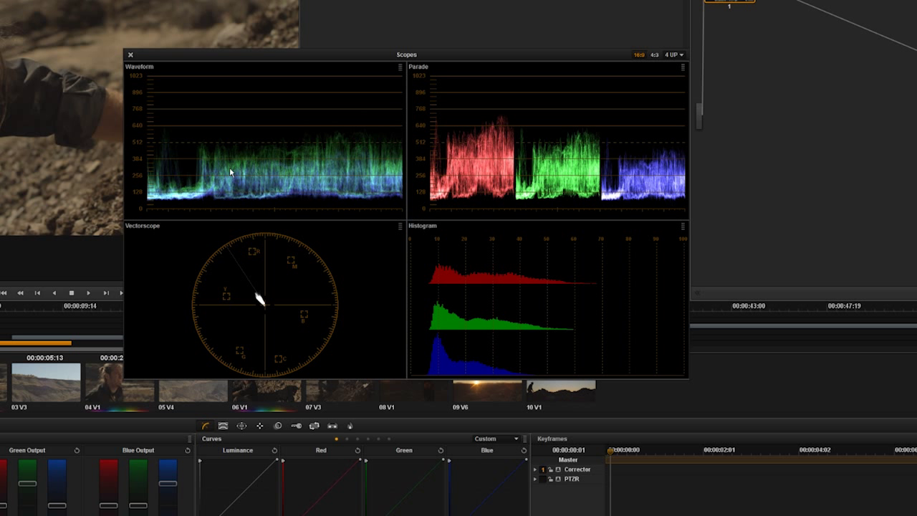
pyautogui.click(401, 69)
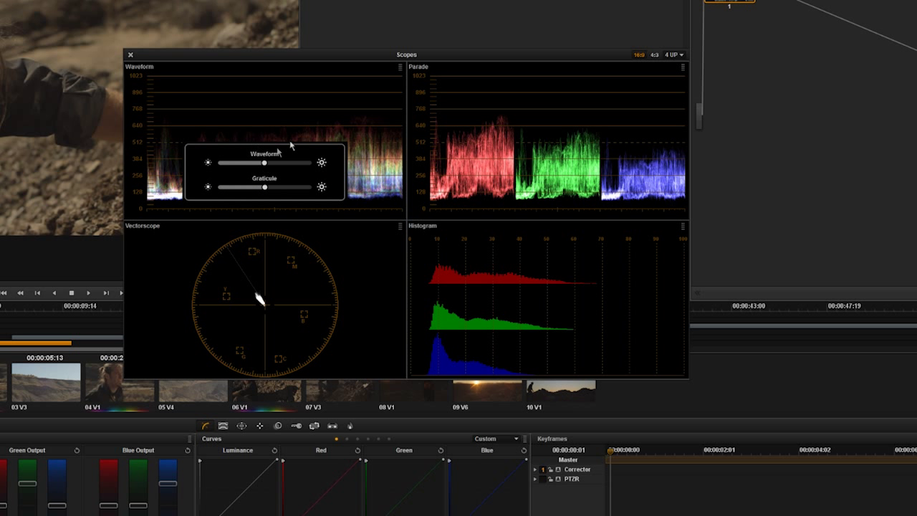
pyautogui.moveTo(243, 152)
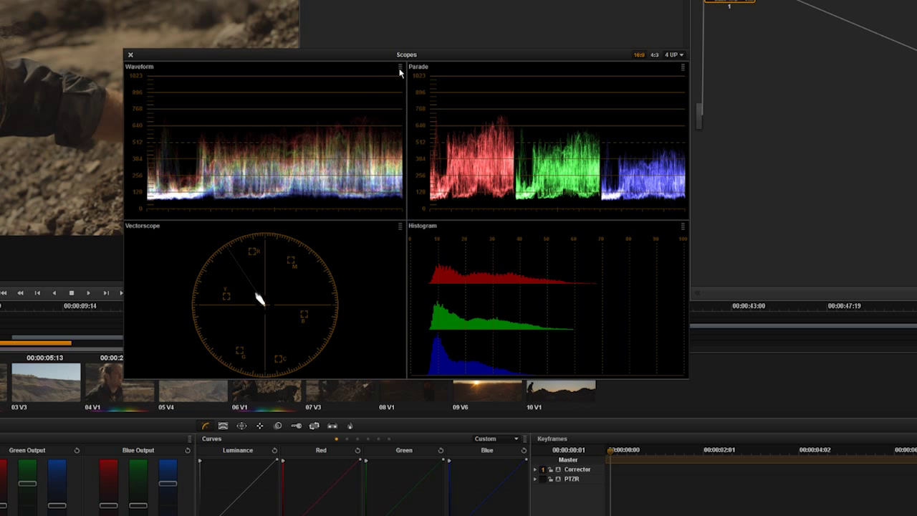
pyautogui.click(392, 68)
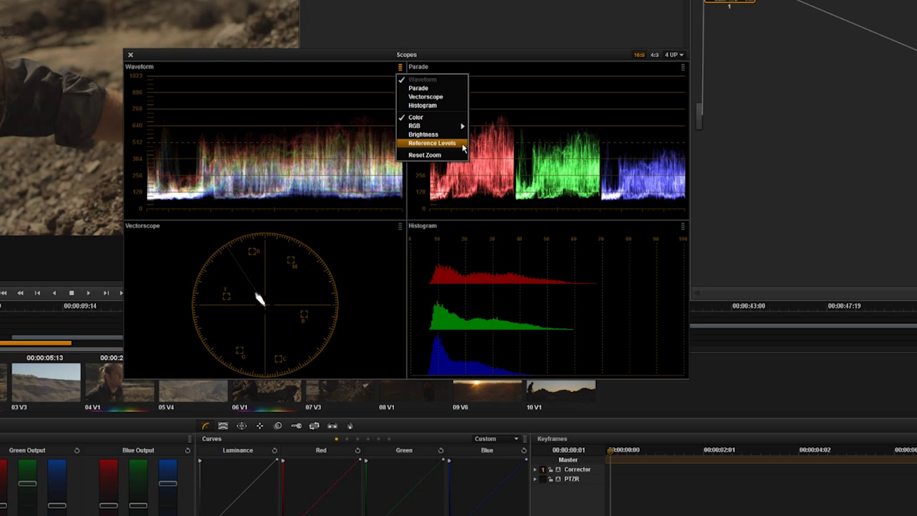
pyautogui.click(430, 143)
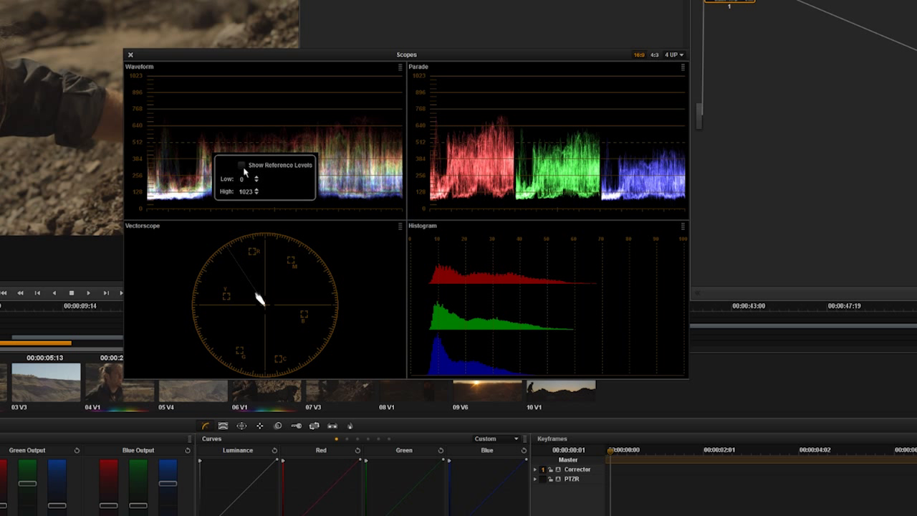
pyautogui.click(236, 164)
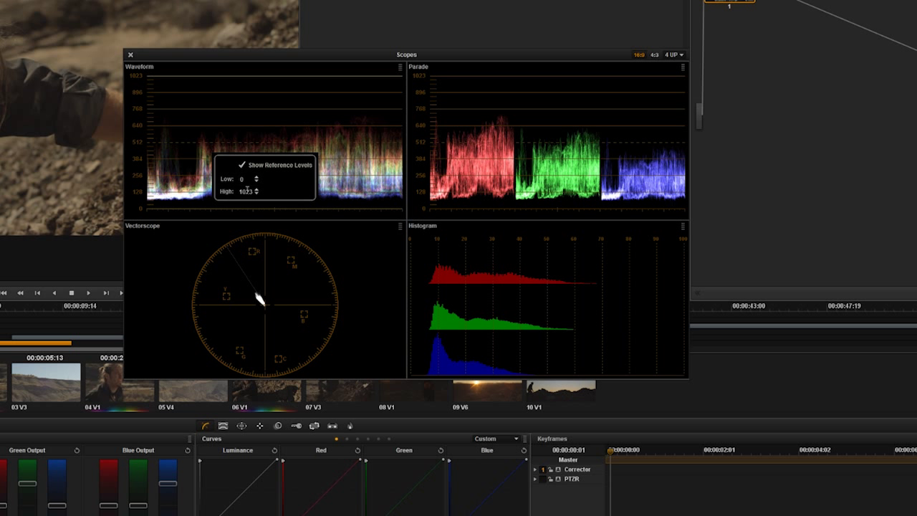
pyautogui.moveTo(232, 106)
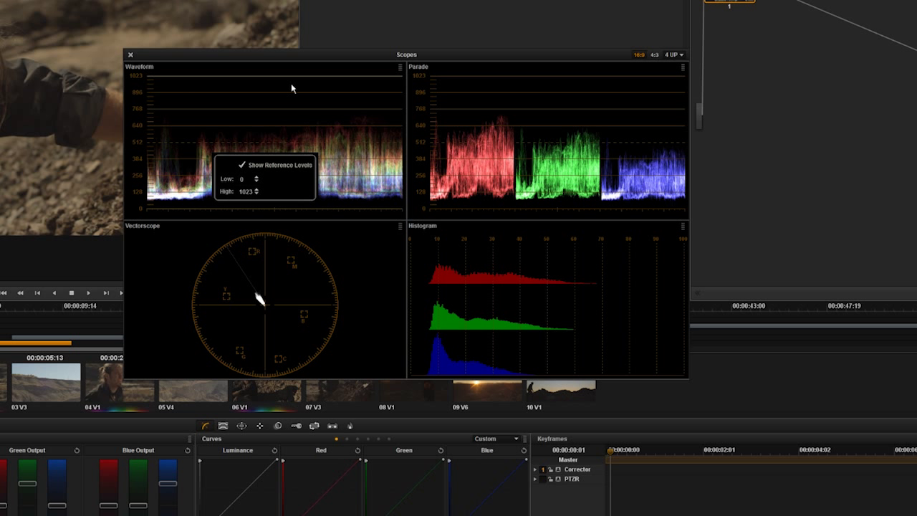
pyautogui.moveTo(235, 103)
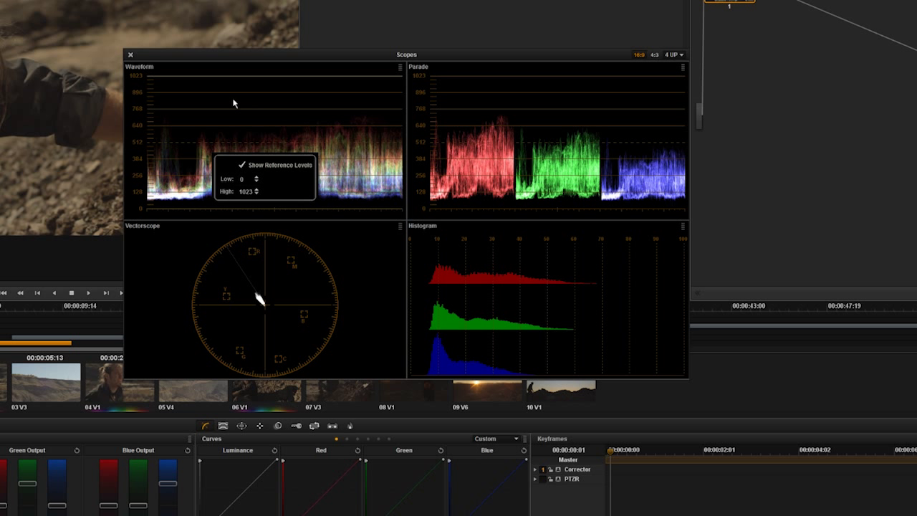
pyautogui.moveTo(299, 109)
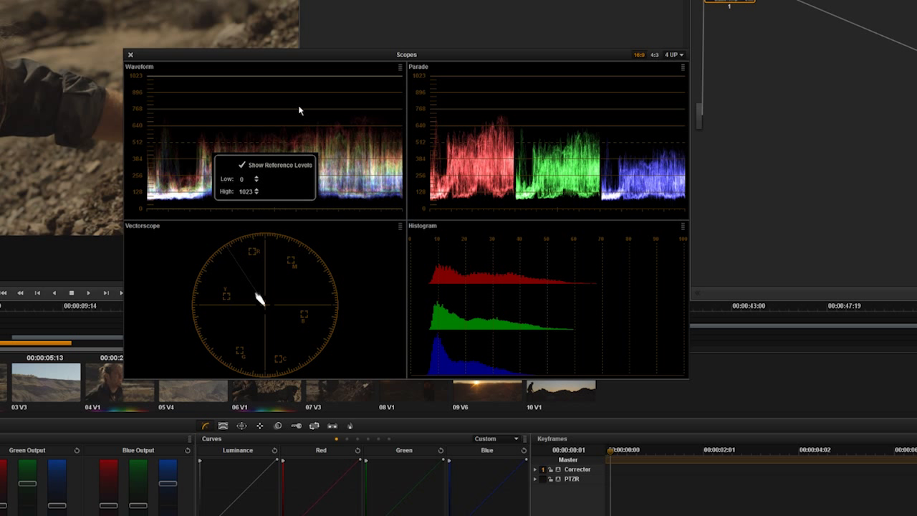
pyautogui.click(242, 165)
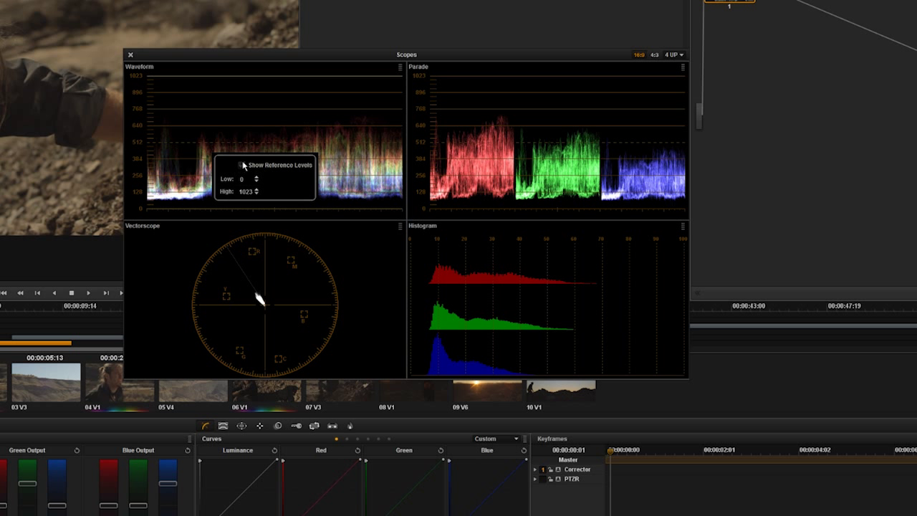
pyautogui.click(395, 69)
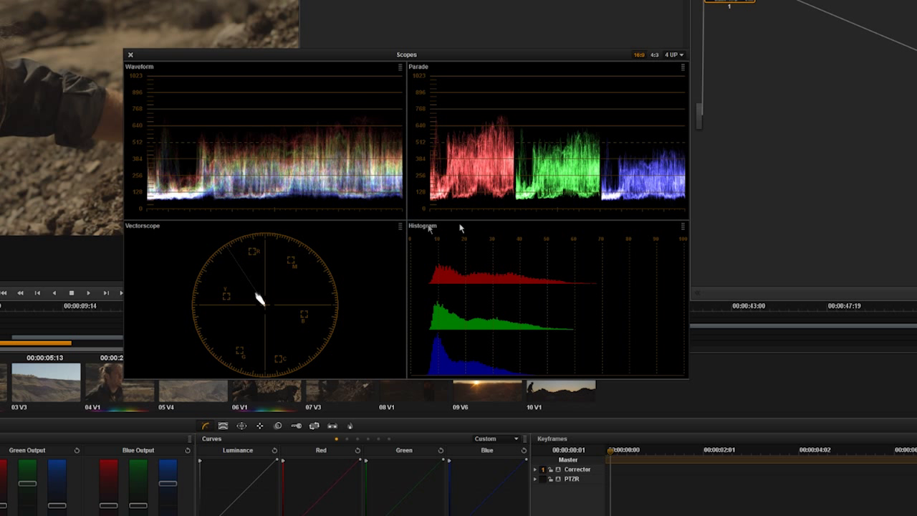
# Show the vectorscope's display options with graticule and skin tone indicator choices.
pyautogui.click(398, 226)
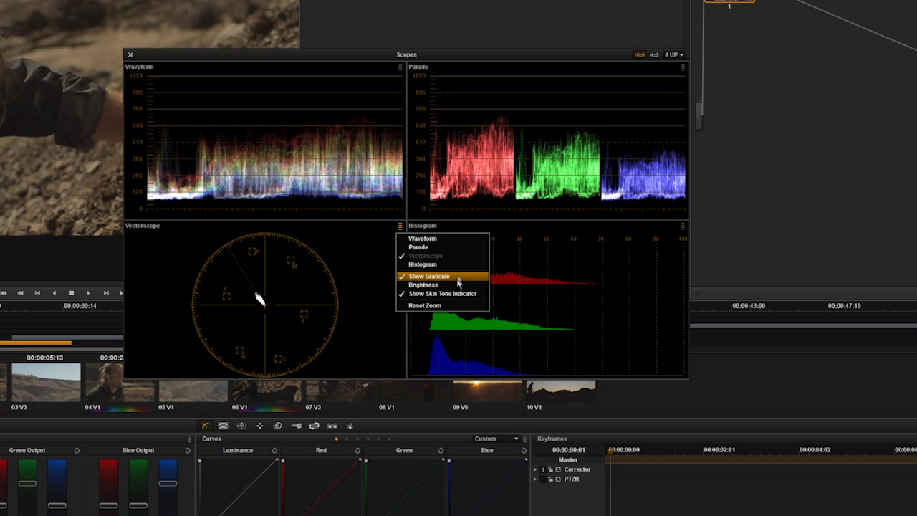
pyautogui.moveTo(431, 298)
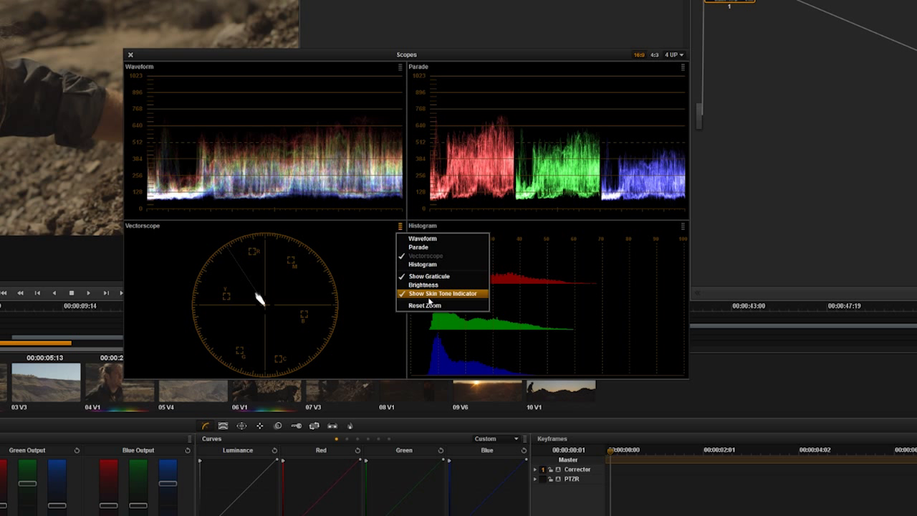
pyautogui.moveTo(423, 278)
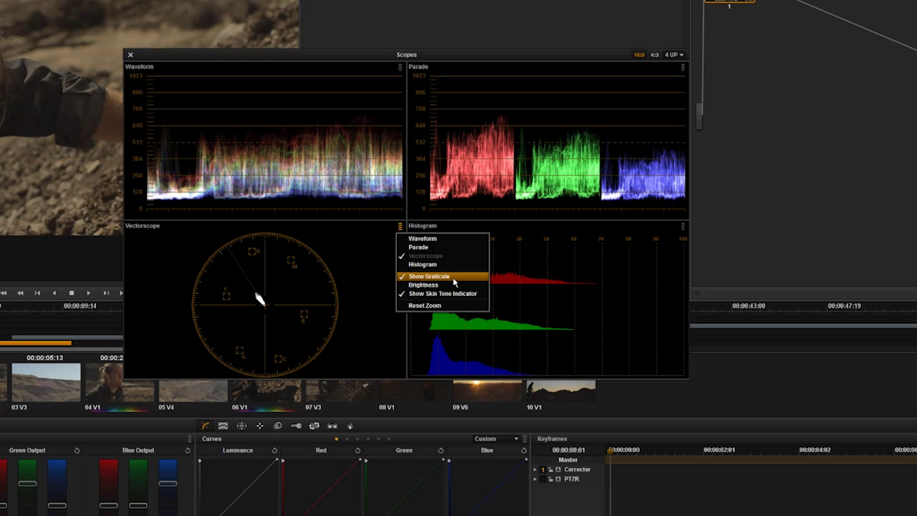
pyautogui.moveTo(440, 284)
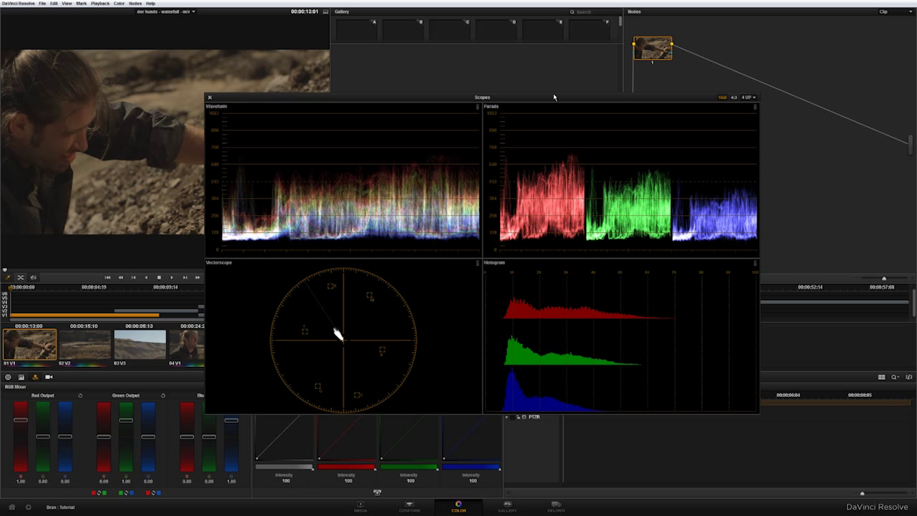
# Drag the floating Scopes window further left by its title bar.
pyautogui.click(209, 95)
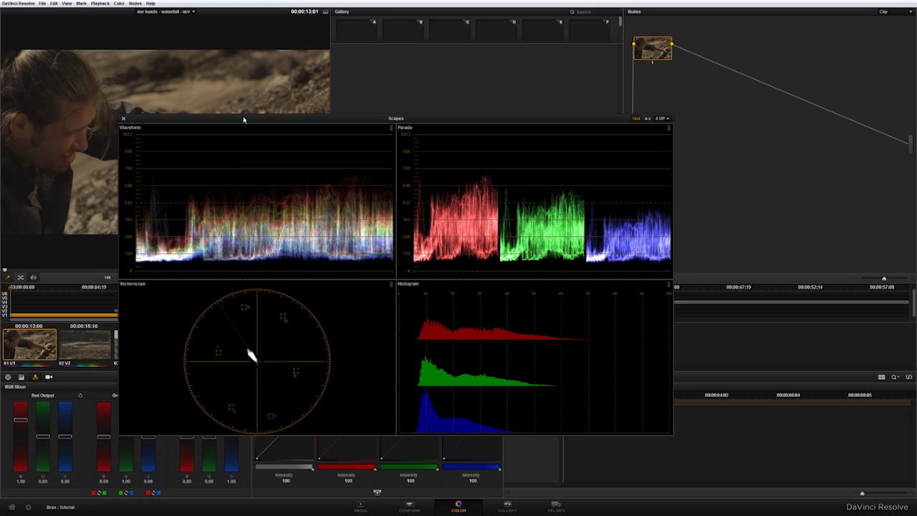
pyautogui.moveTo(246, 117)
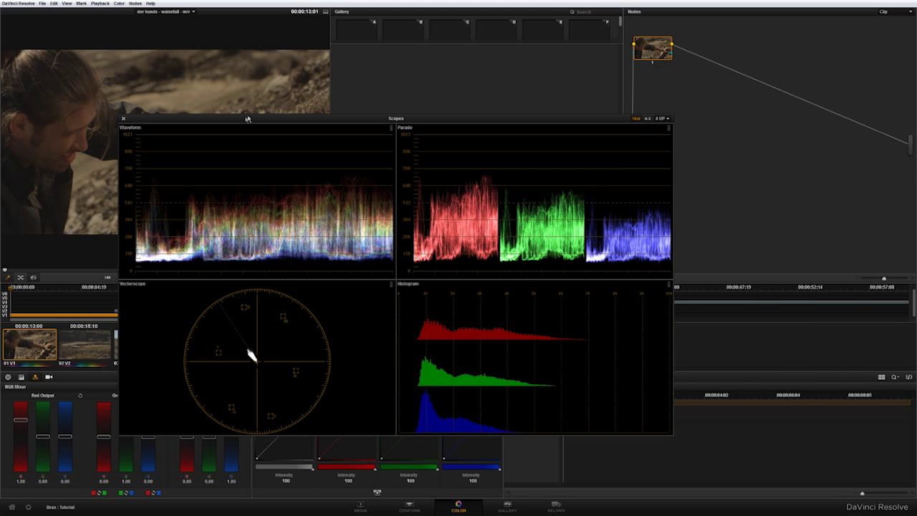